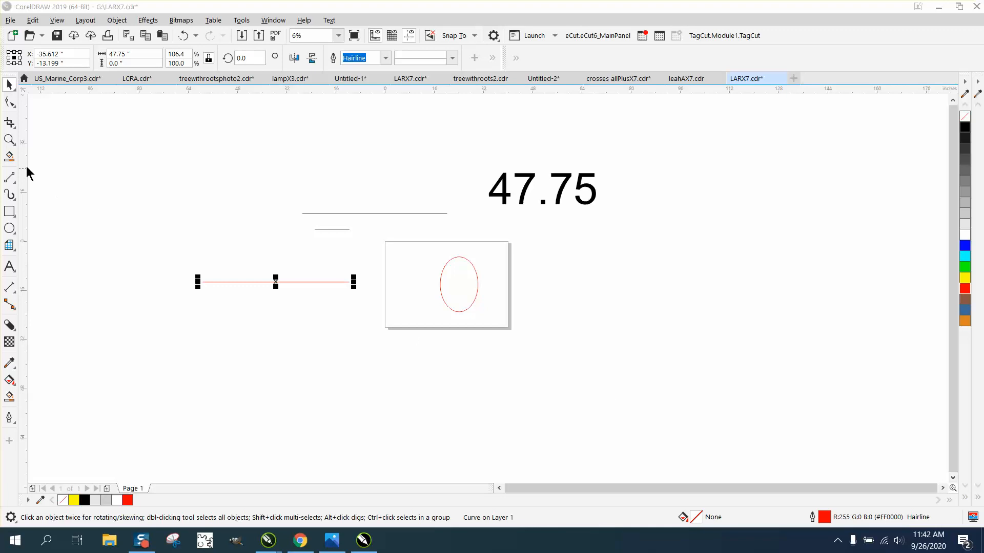
Step: Zoom in on the long upper line of AR BONNIE circle text
left_click(11, 139)
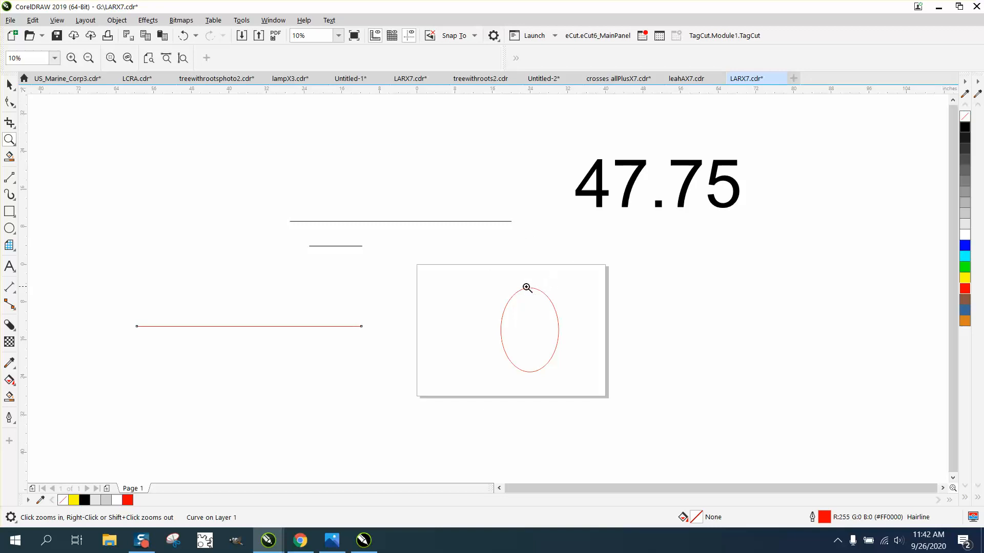
mouse_move(535, 291)
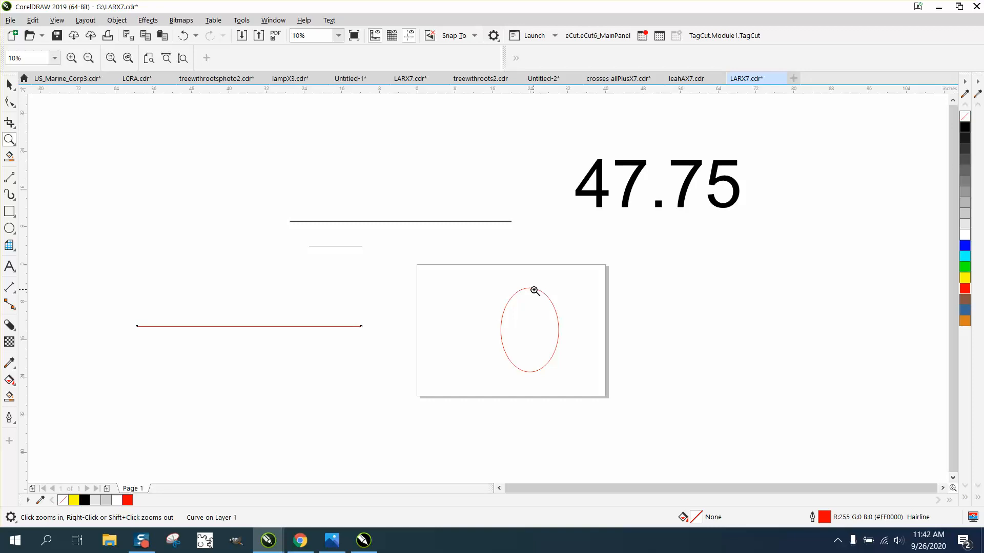
mouse_move(517, 290)
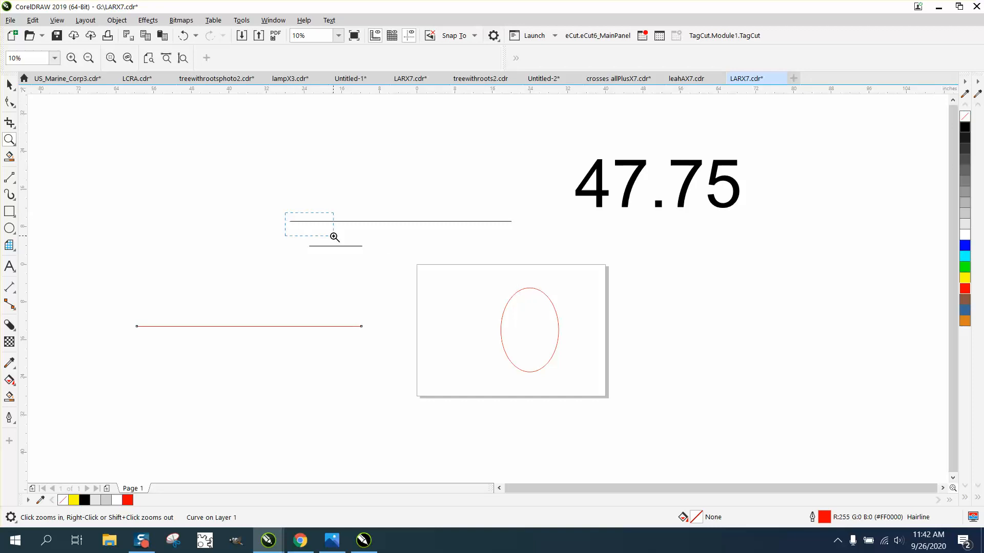
left_click(334, 237)
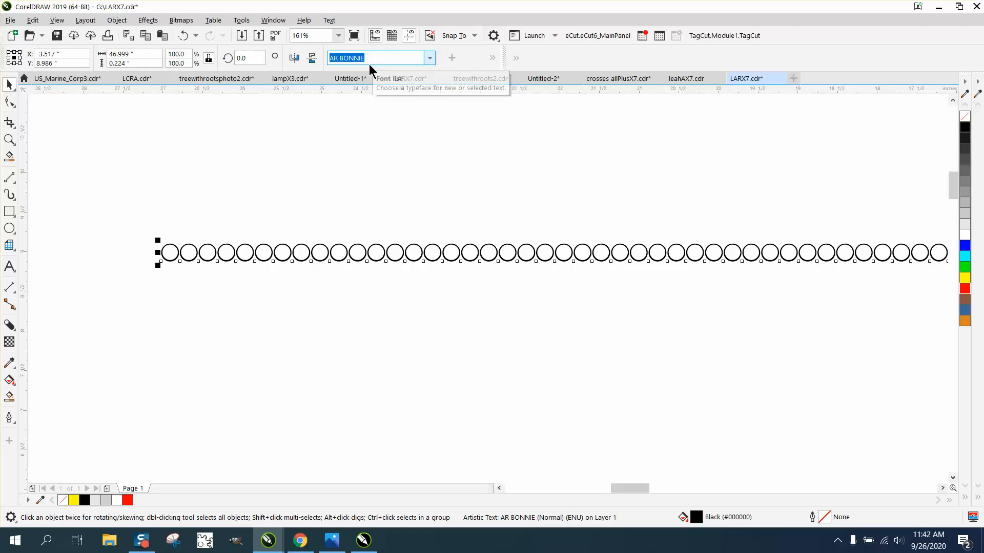
mouse_move(371, 68)
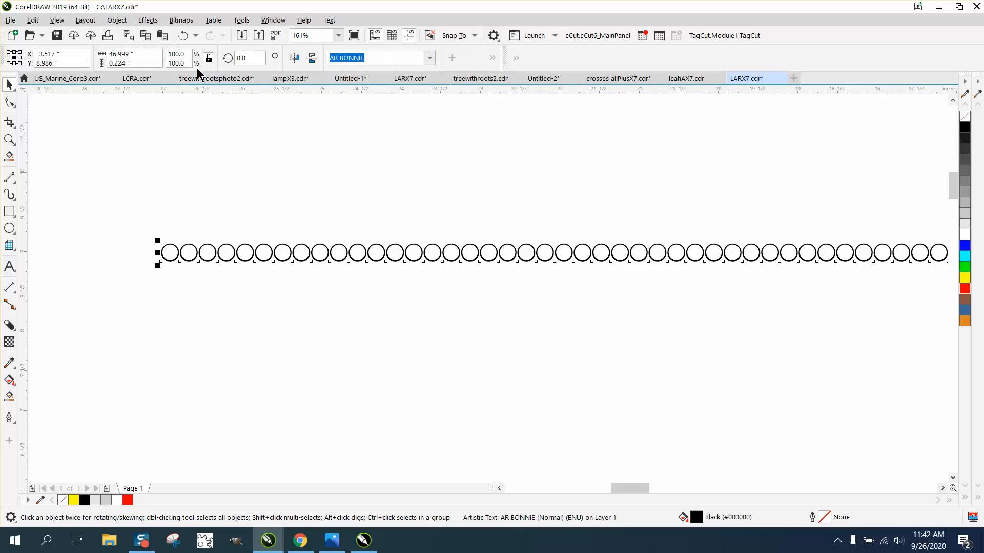
triple_click(132, 53)
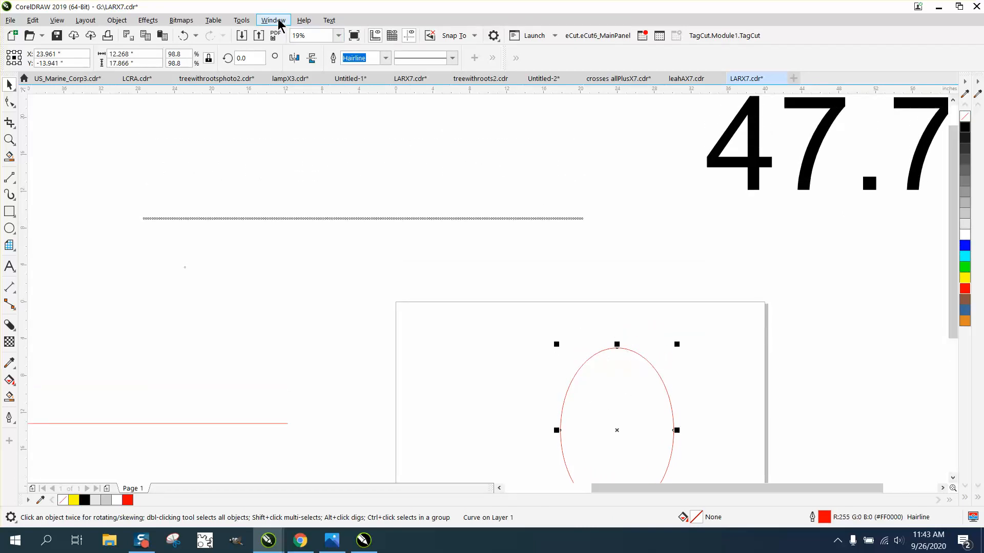
Step: Show the Properties docker's Curve details to read the oval's 47.75051-inch length
left_click(273, 19)
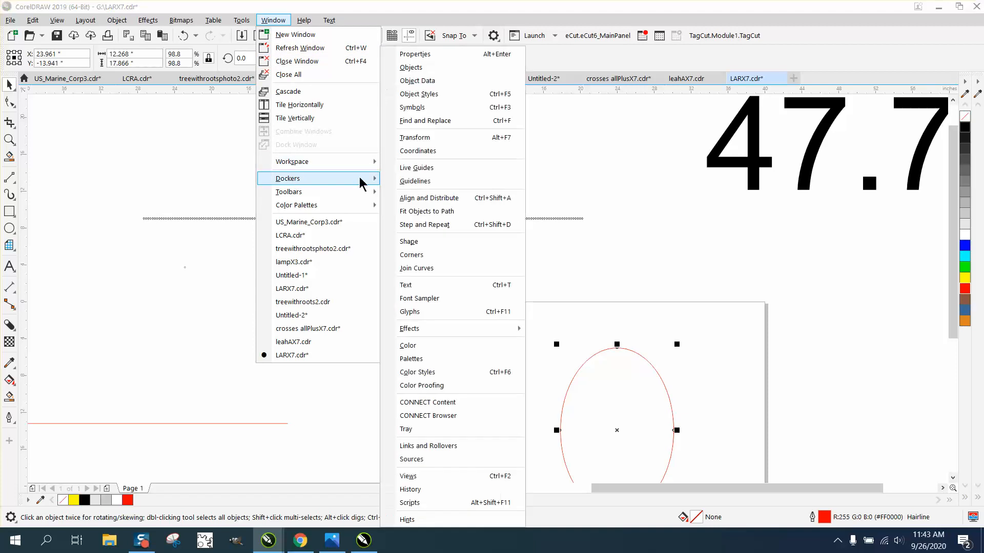
mouse_move(430, 53)
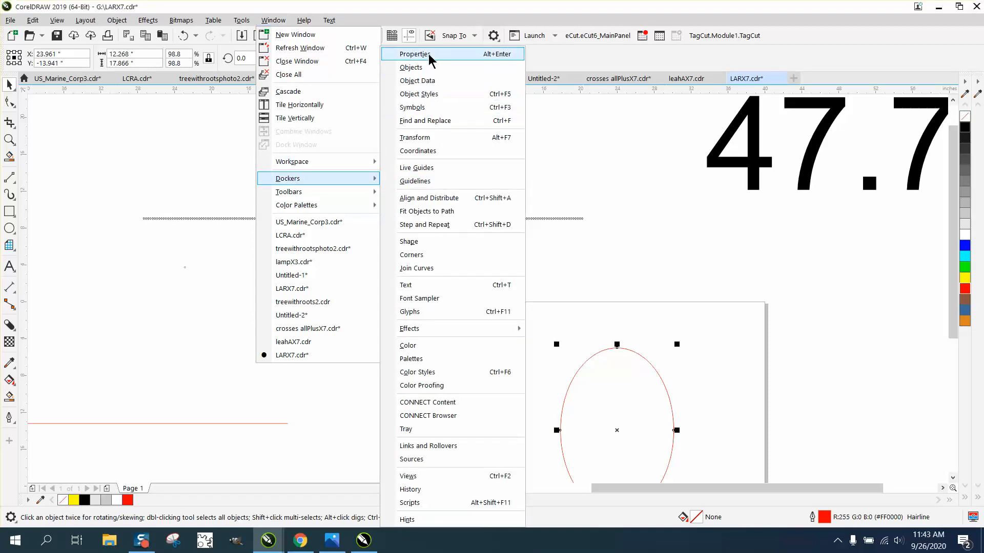
left_click(416, 54)
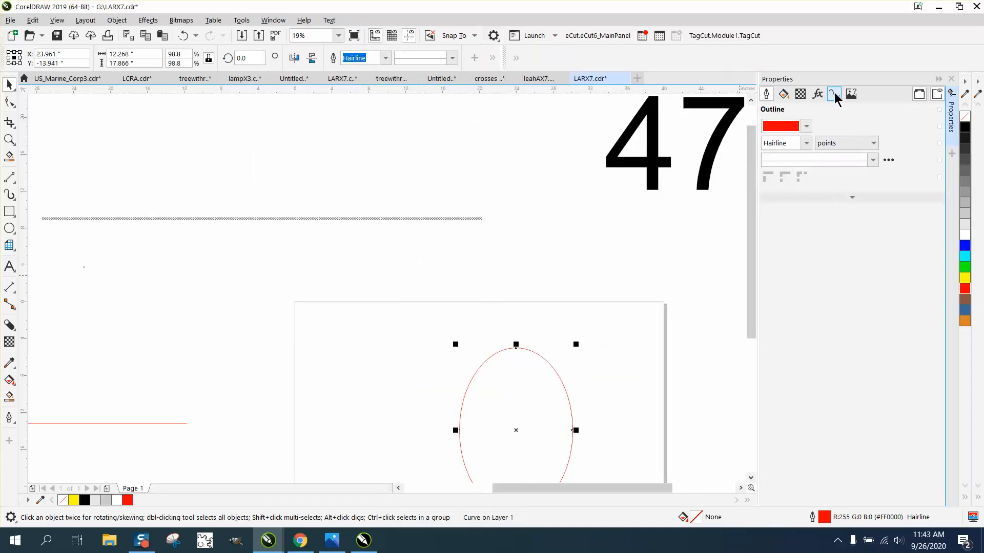
left_click(833, 93)
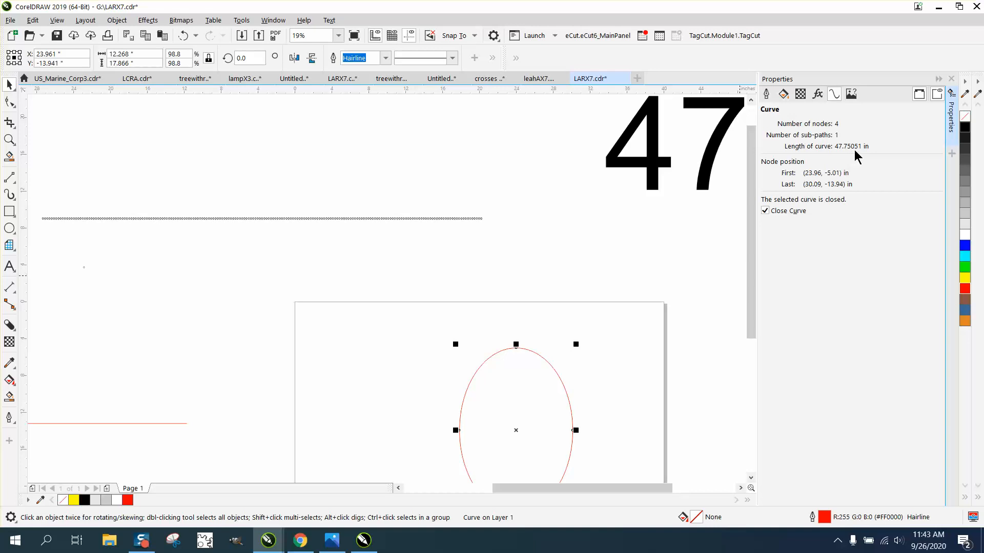
mouse_move(460, 224)
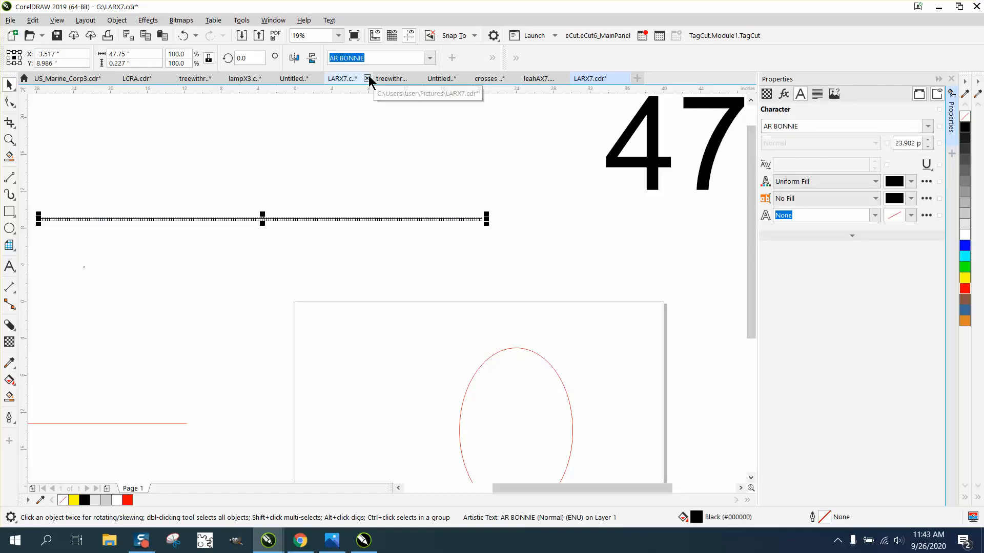
Step: Fit the row of O circles to the red oval path, then zoom to inspect it
left_click(951, 78)
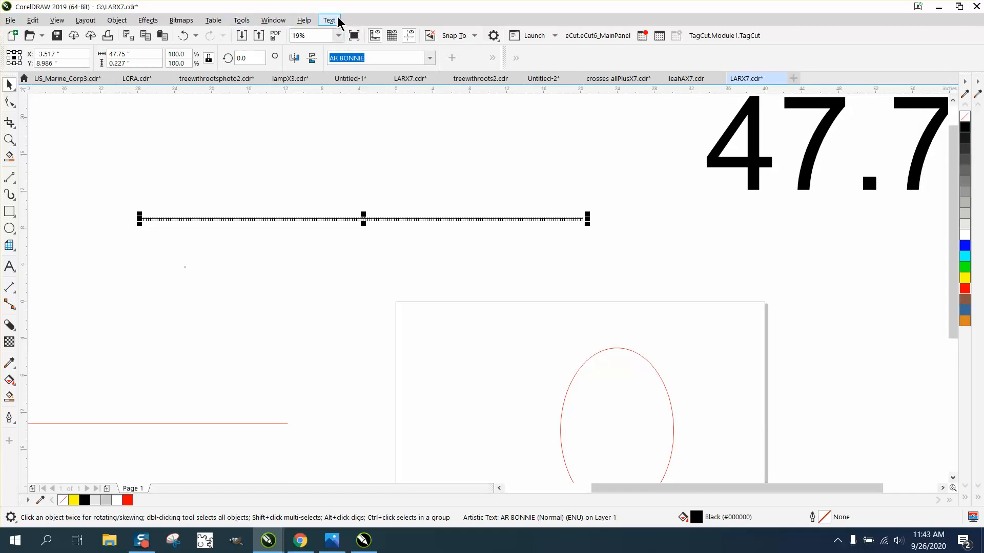
left_click(328, 20)
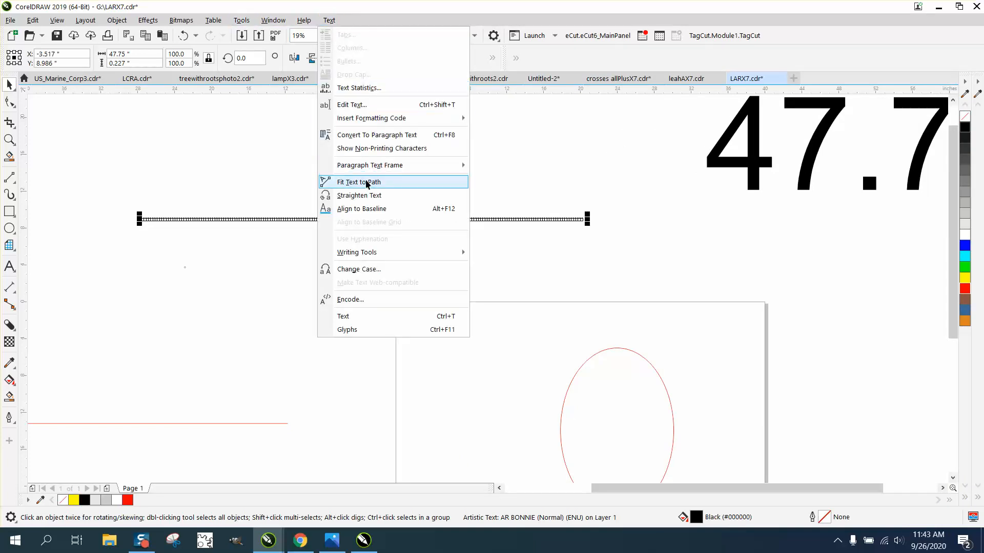
left_click(358, 182)
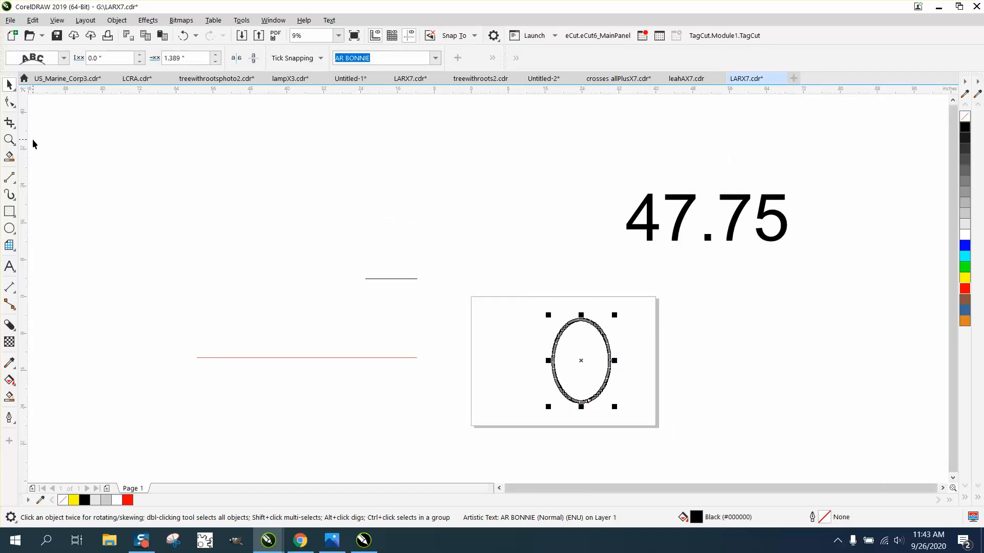
left_click(9, 139)
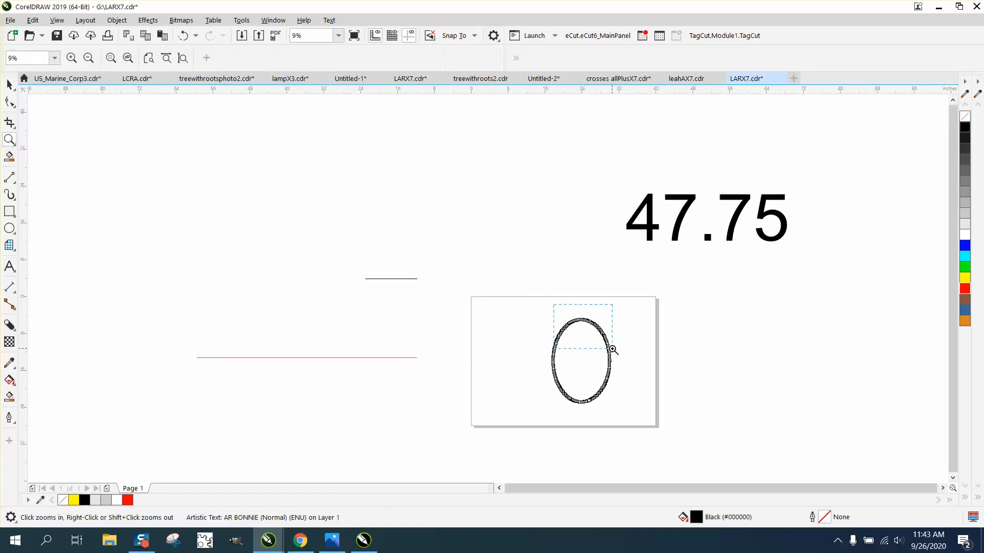
left_click(612, 349)
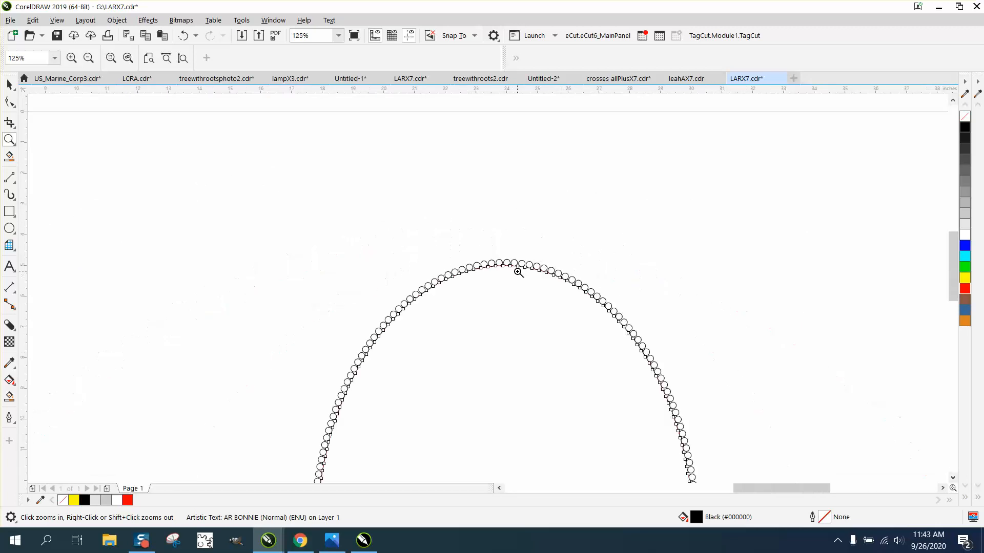
right_click(518, 271)
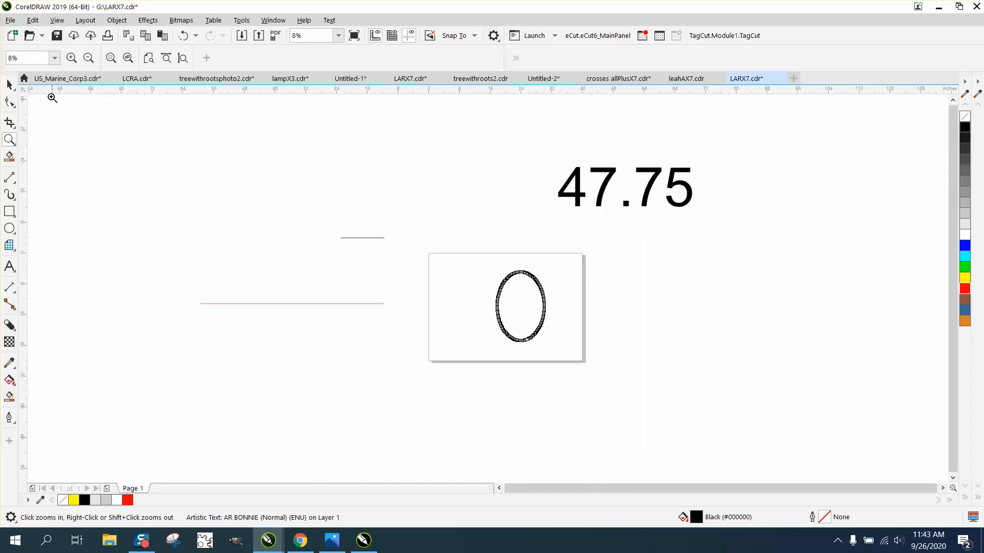
mouse_move(22, 93)
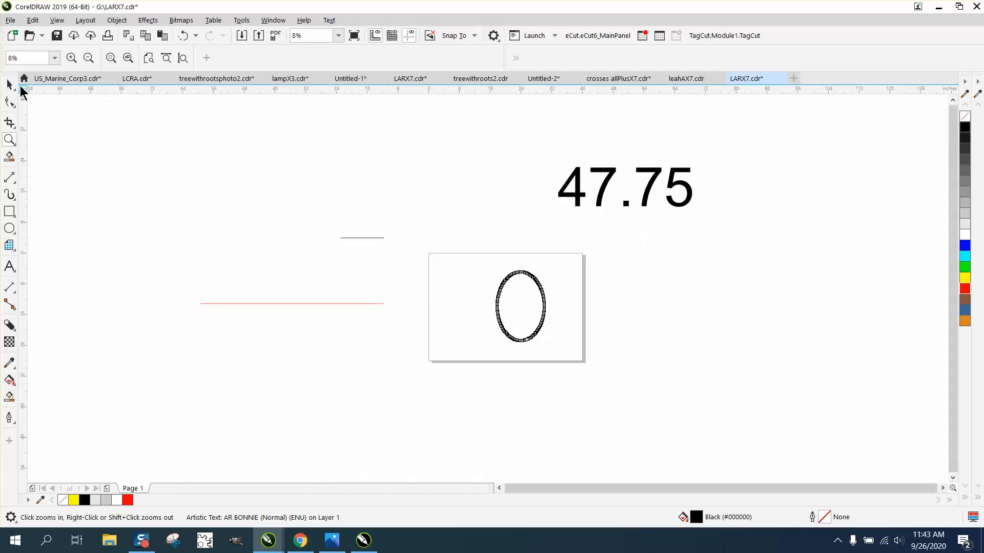
Step: Undo the text fitting and bring up Calculator beside the selected 47.75-inch line
left_click(519, 306)
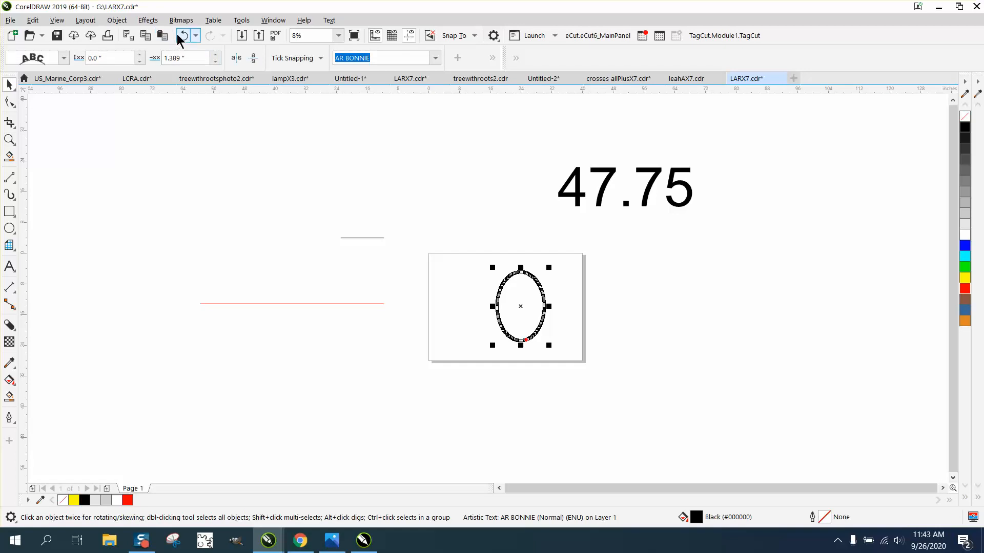
left_click(291, 304)
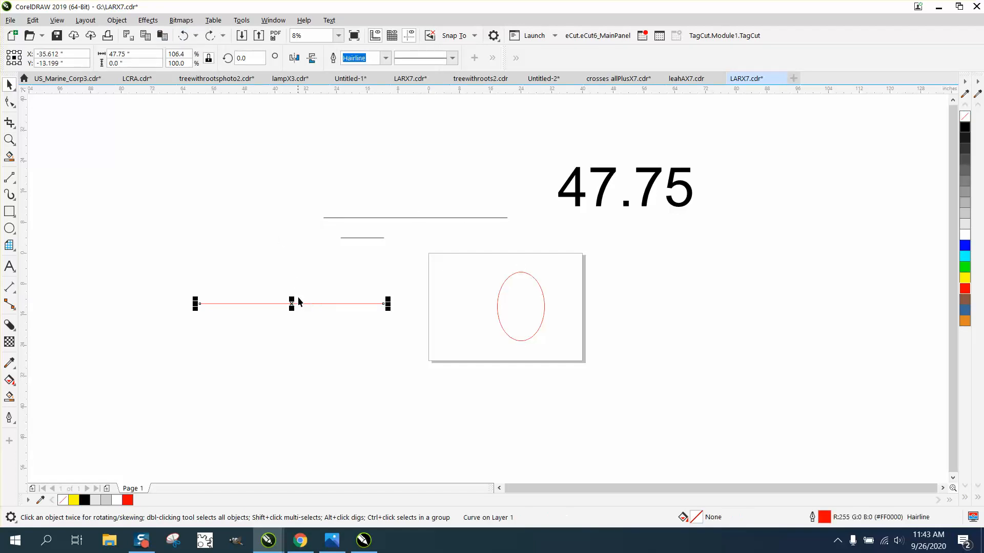
mouse_move(339, 360)
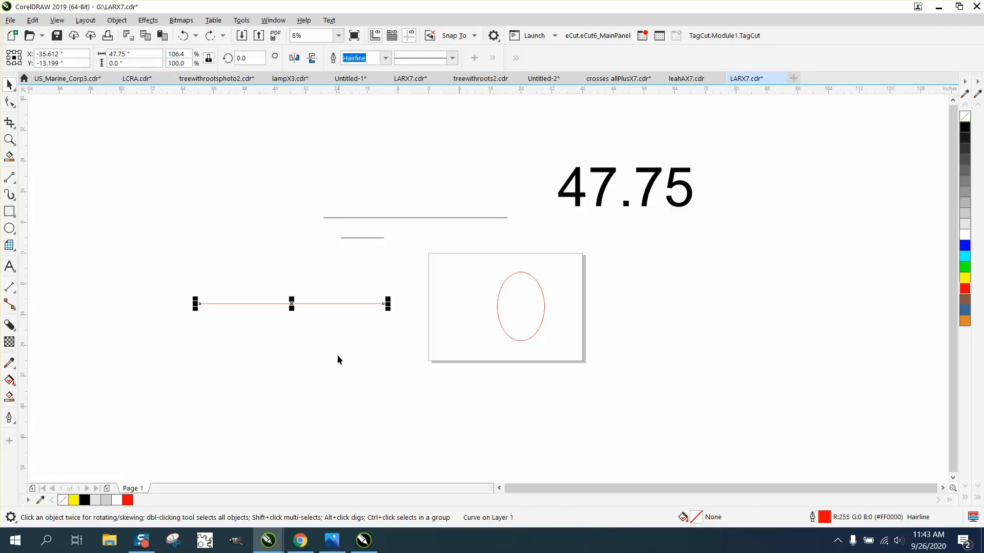
mouse_move(263, 282)
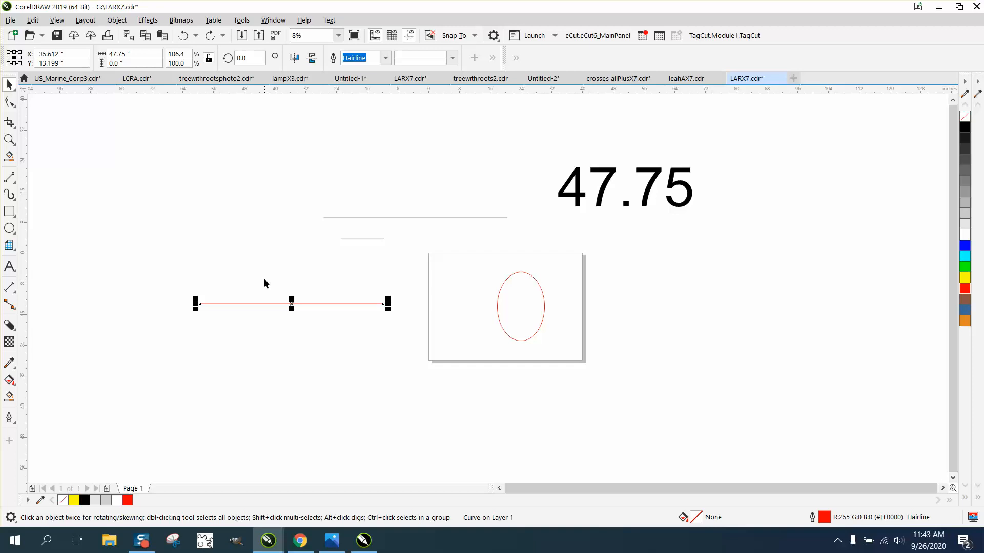
mouse_move(611, 282)
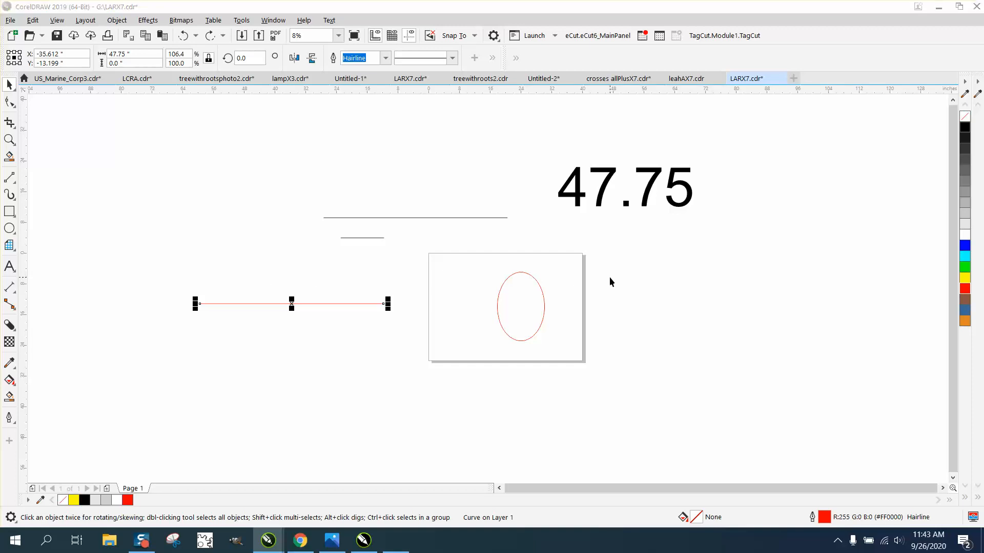
left_click(395, 540)
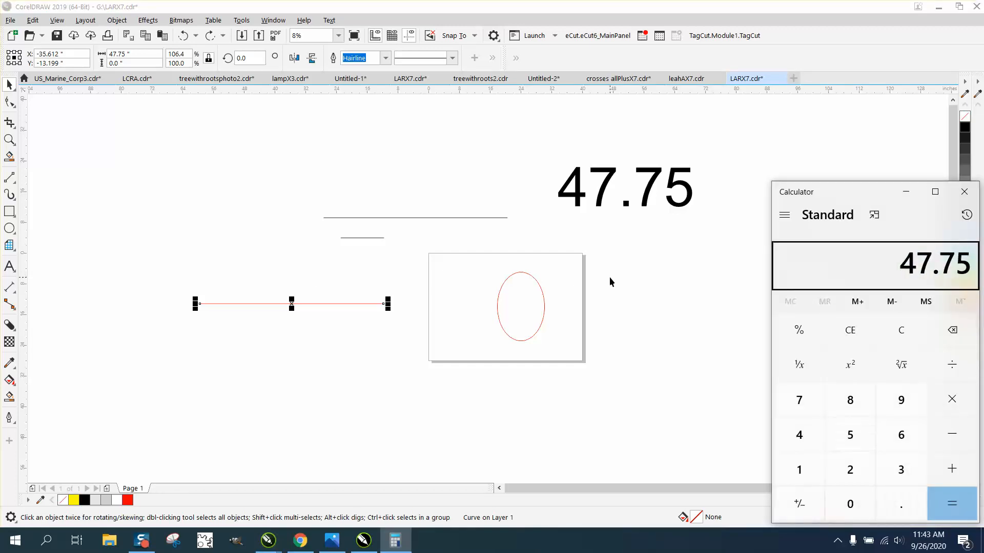
Step: Divide 47.75 by 4 to get 11.9375 and return to the drawing
left_click(951, 504)
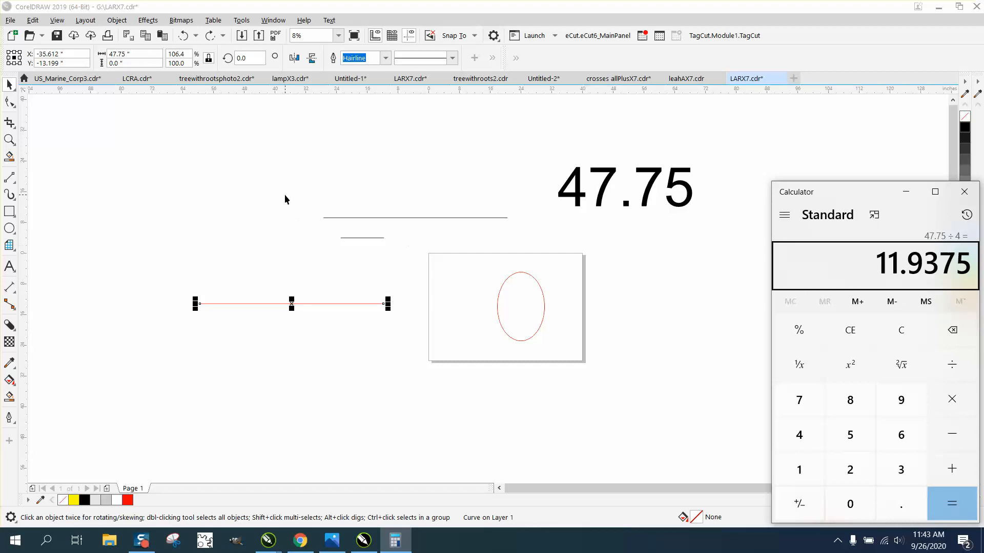
left_click(964, 191)
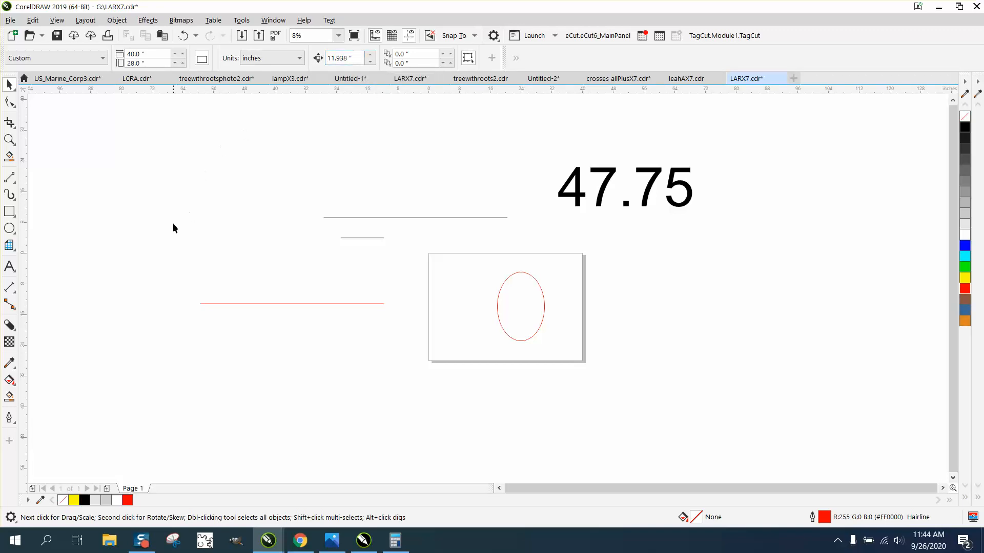
mouse_move(9, 140)
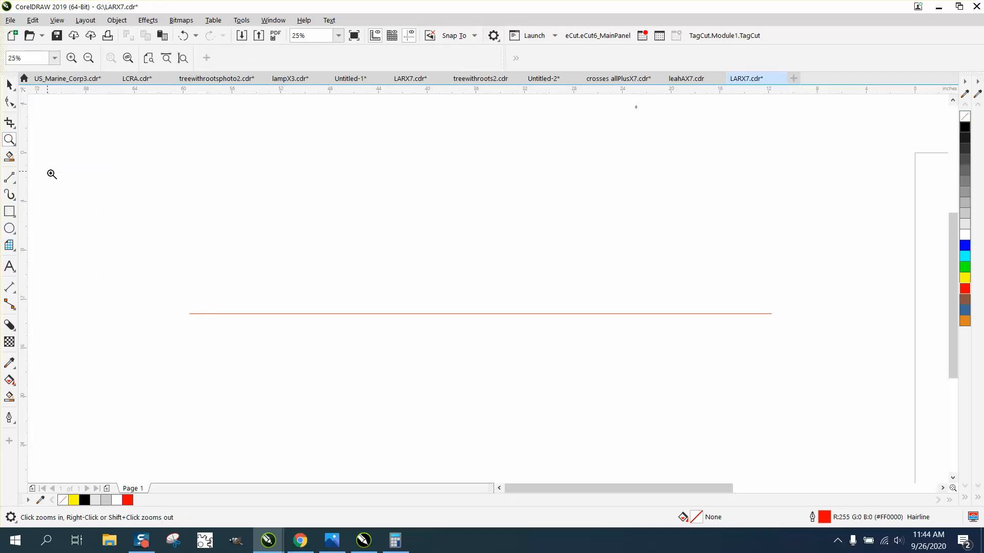
Step: Draw a vertical tick at the line start and repeat it every 11.938 inches
left_click(10, 178)
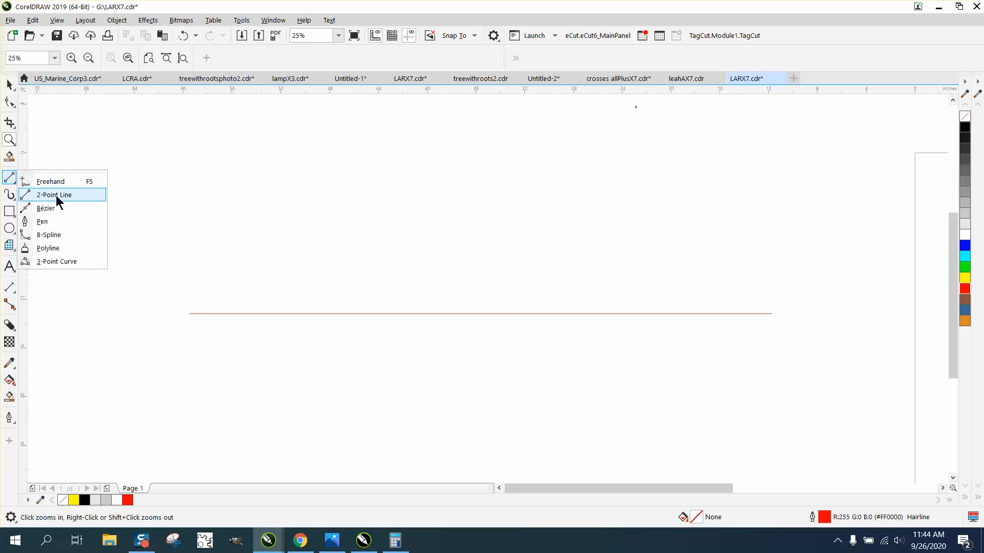
left_click(53, 194)
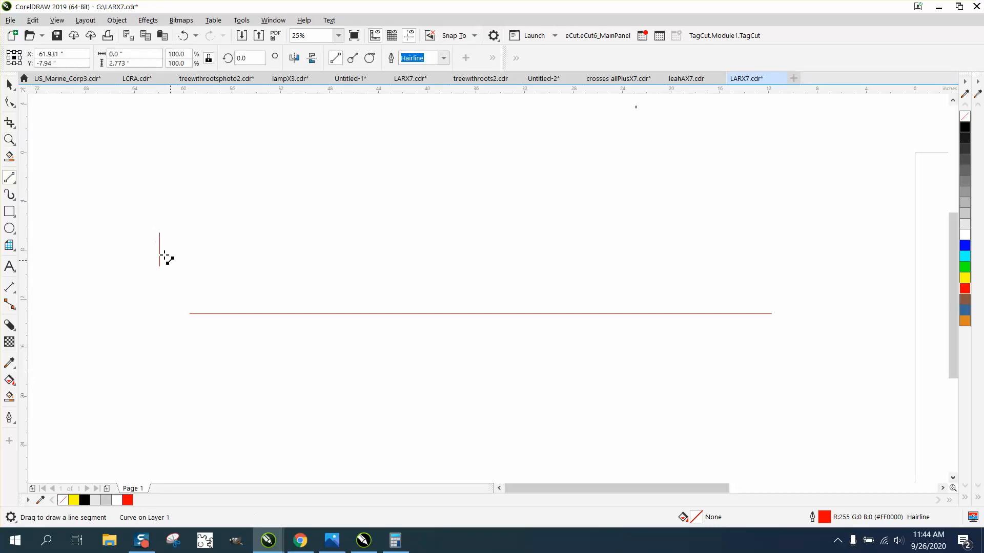
left_click(159, 248)
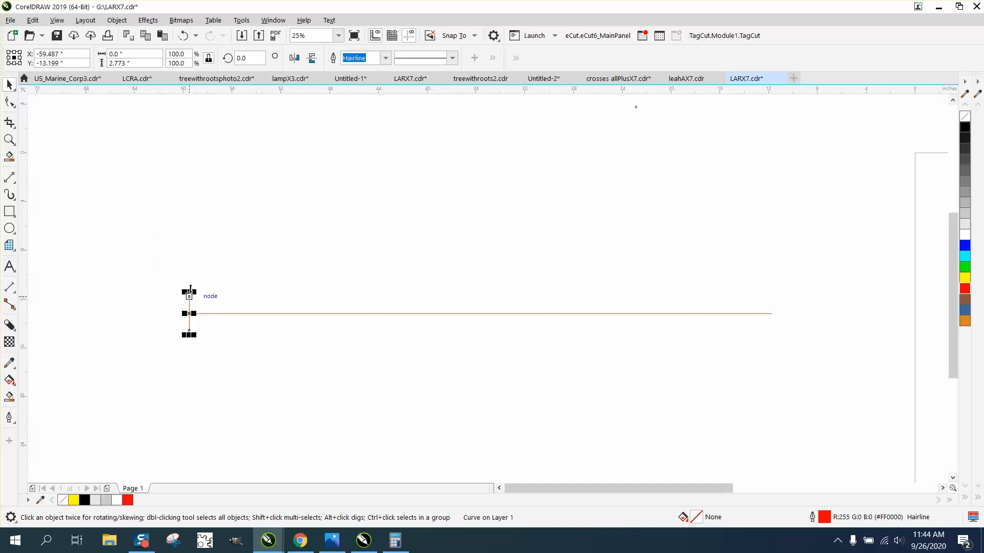
mouse_move(9, 85)
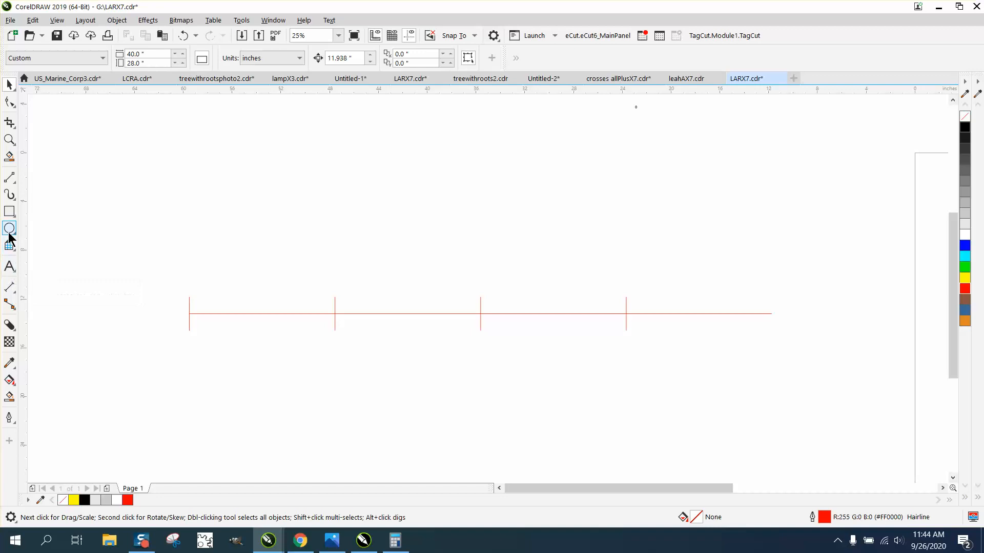
left_click(9, 229)
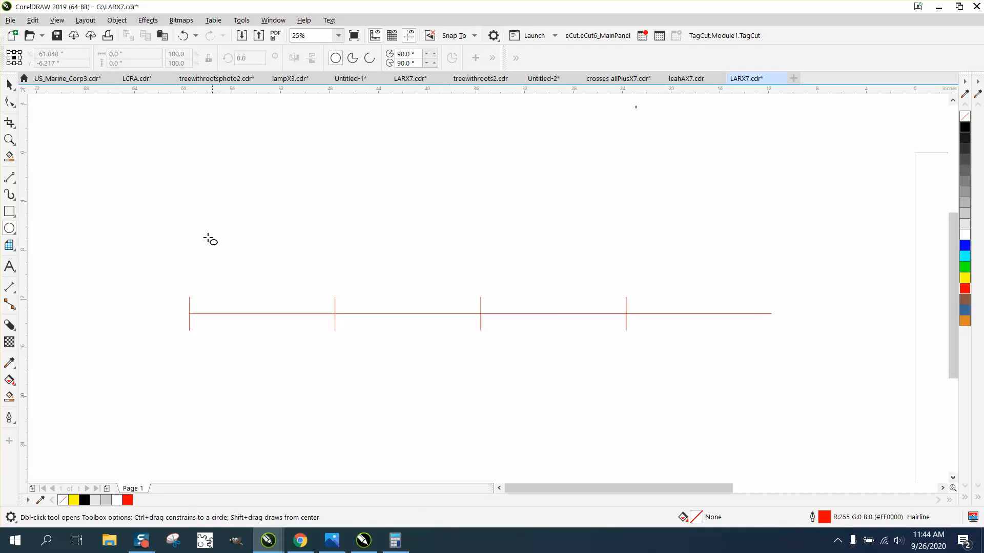
Step: Start an artistic text object using the AR BONNIE font
left_click(9, 266)
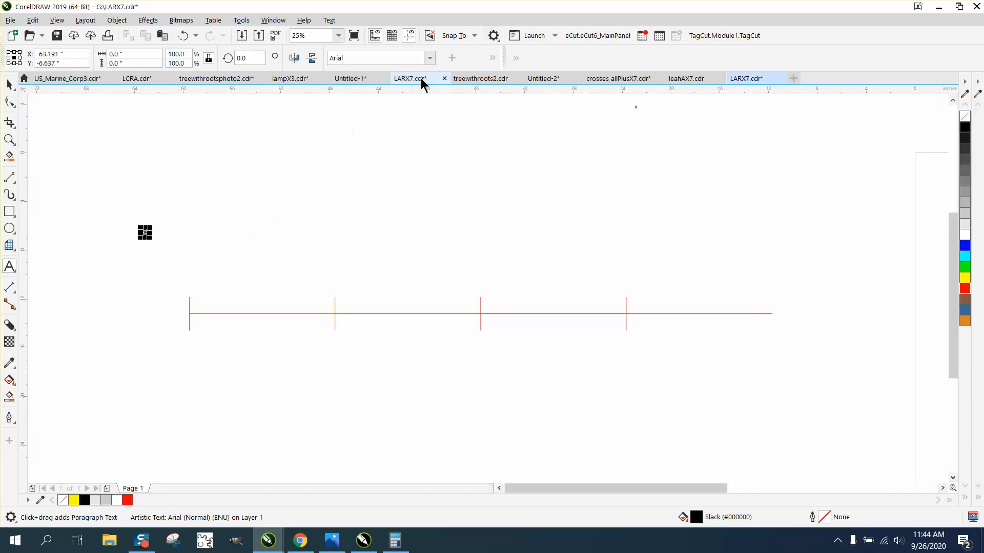
left_click(429, 58)
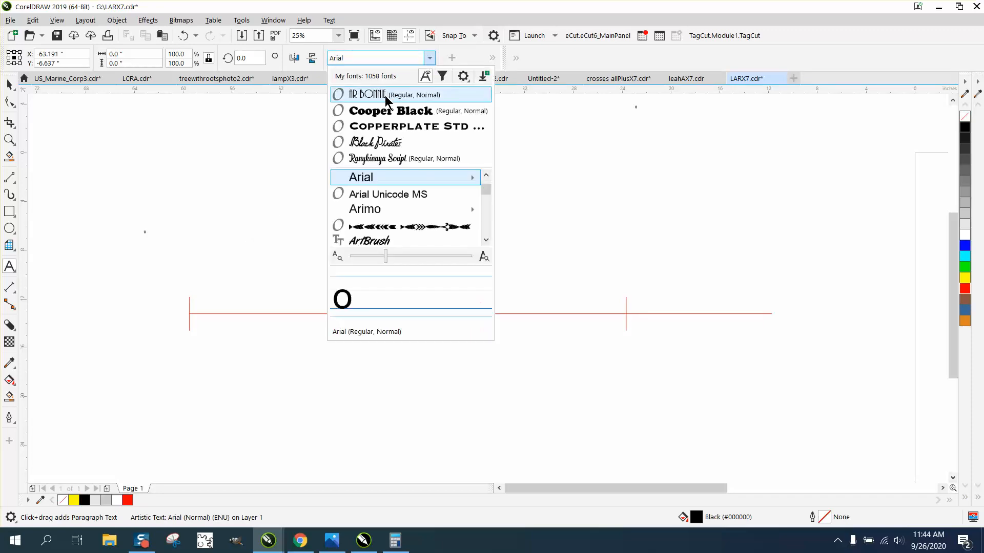
left_click(370, 95)
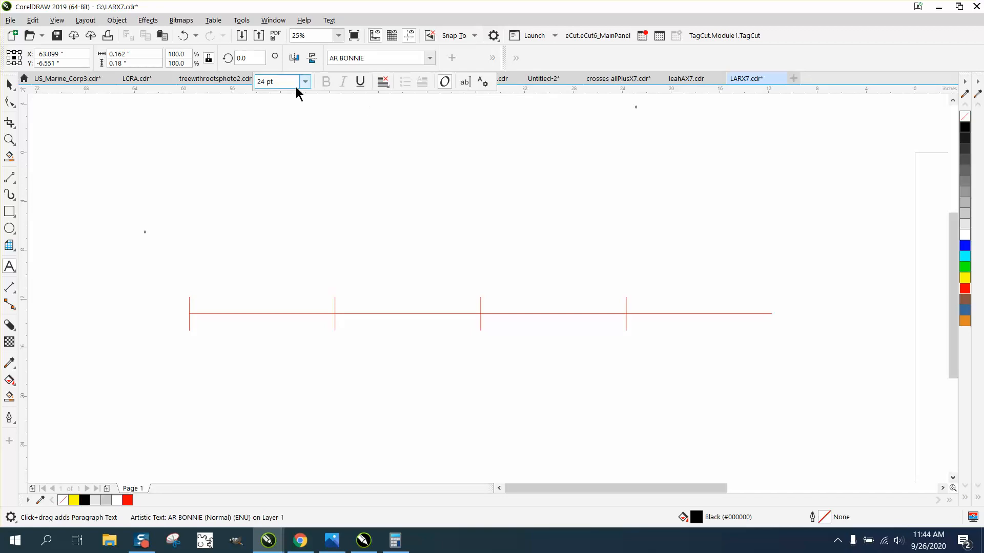
mouse_move(273, 284)
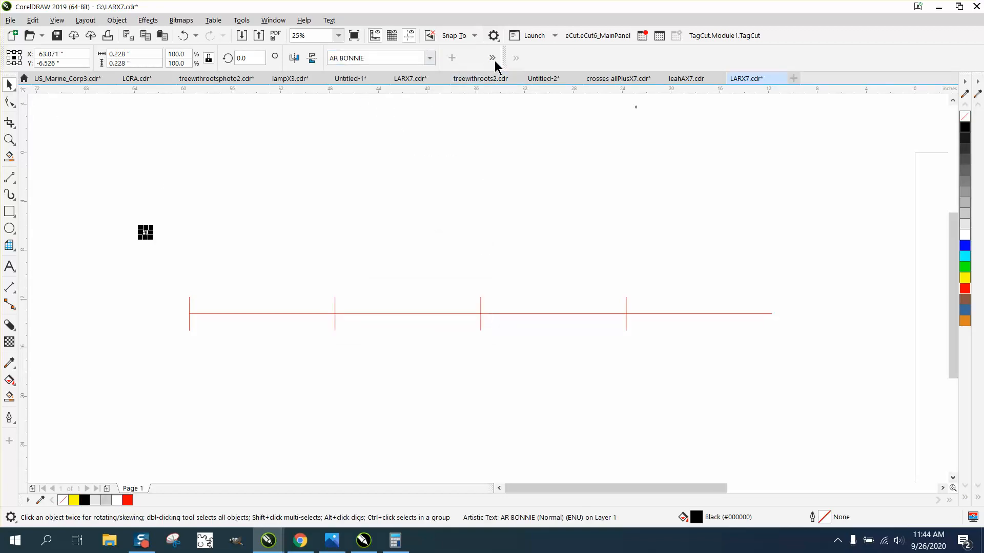
Step: Select the AR BONNIE letter O and give it a much larger font size
left_click(516, 58)
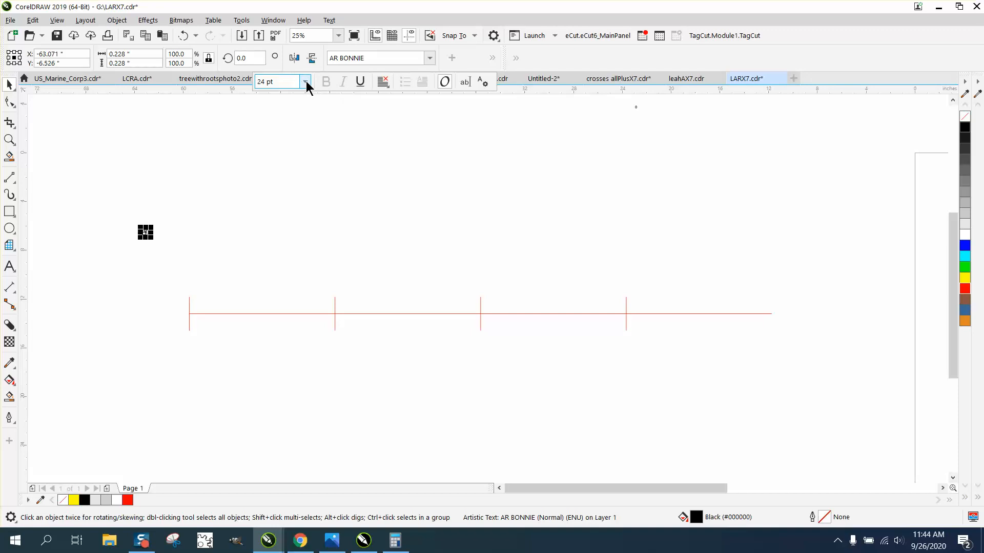
left_click(305, 81)
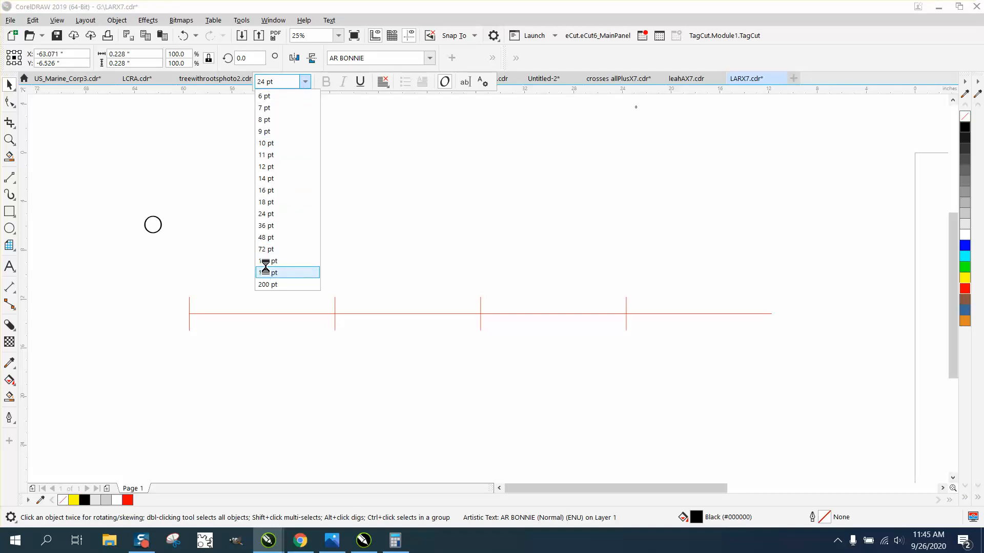
left_click(268, 272)
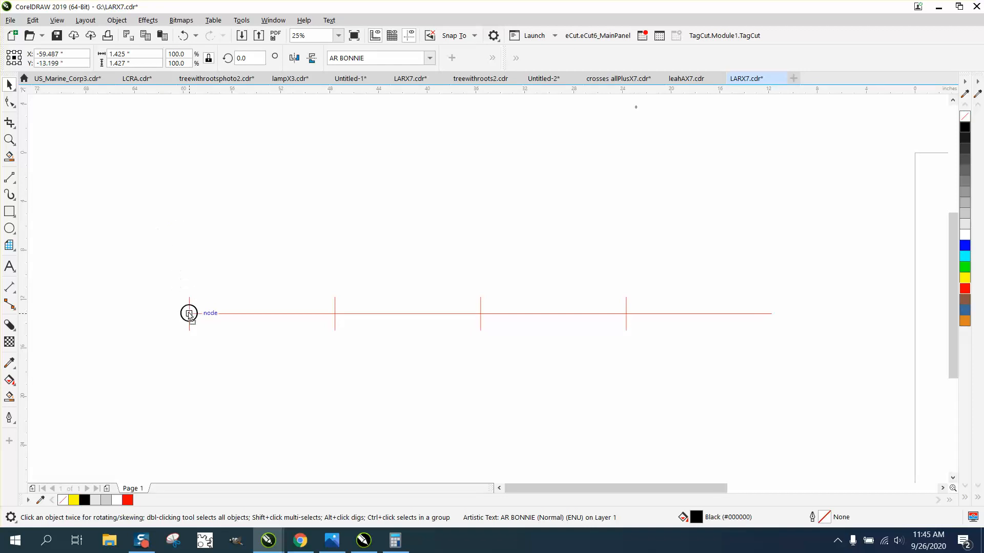
Step: Snap the O onto the first tick, with copies placed on the remaining three ticks
left_click(188, 313)
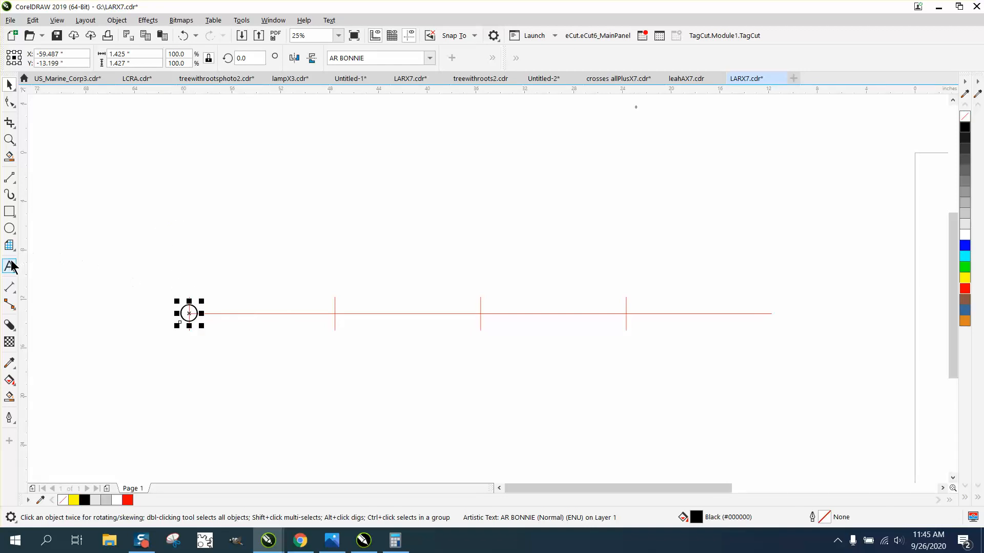
left_click(10, 266)
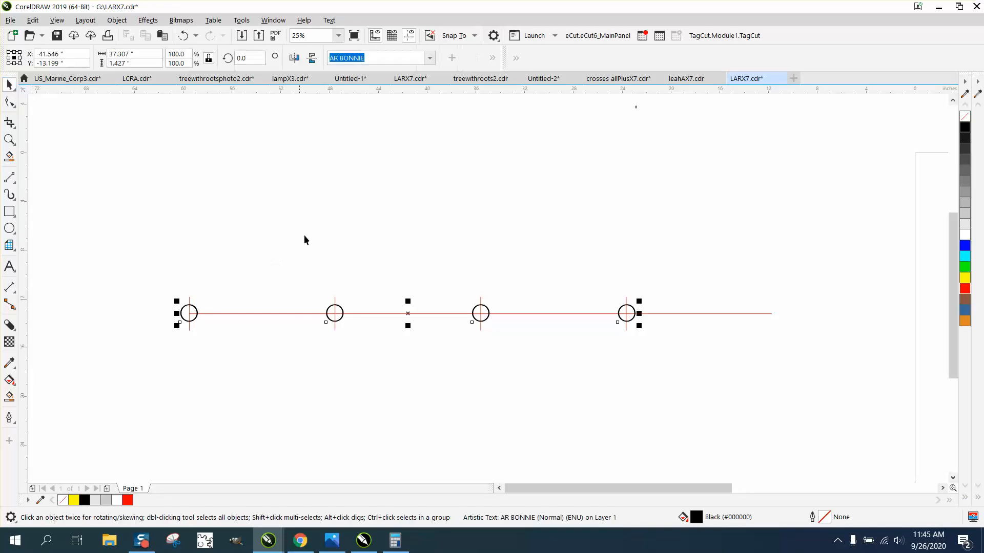
mouse_move(416, 304)
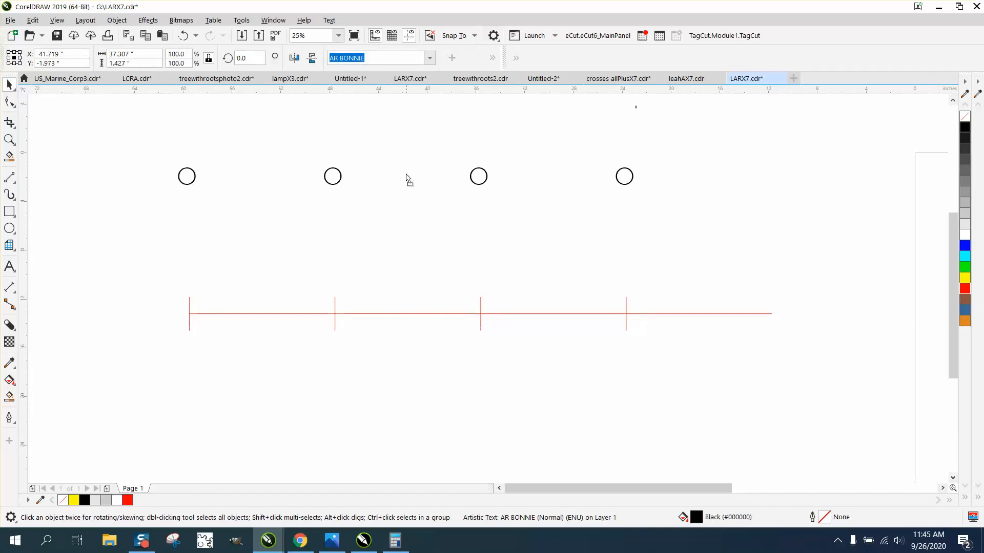
scroll("down", 3)
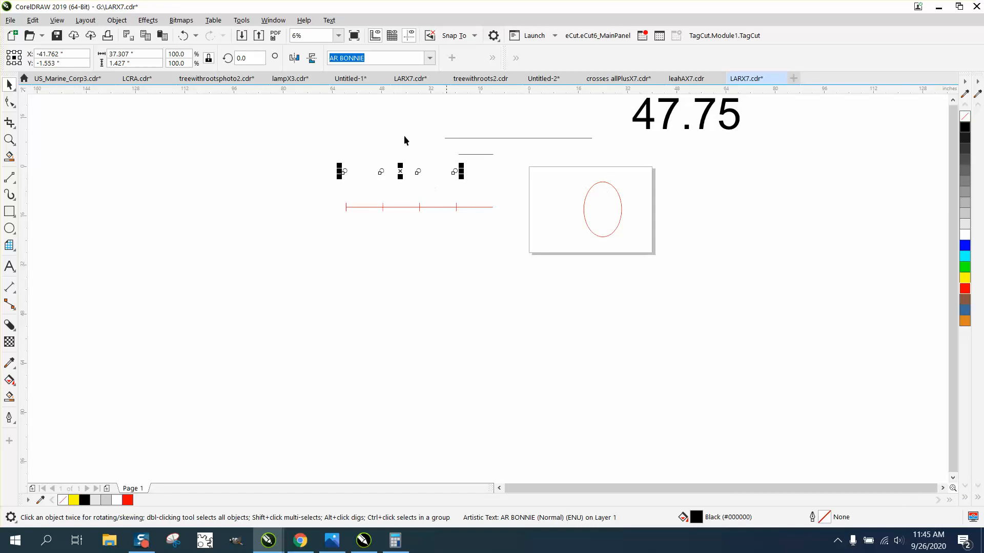
left_click(329, 19)
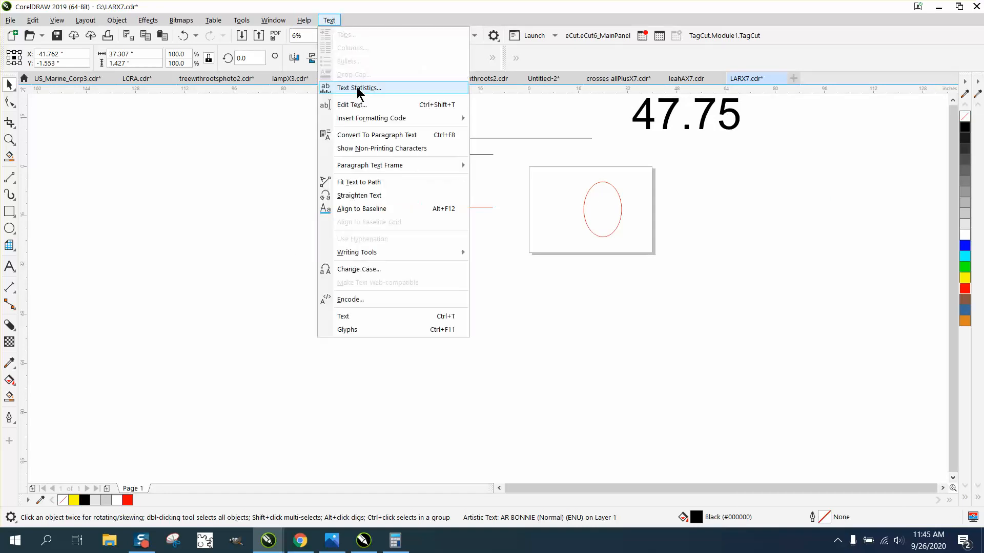
mouse_move(359, 182)
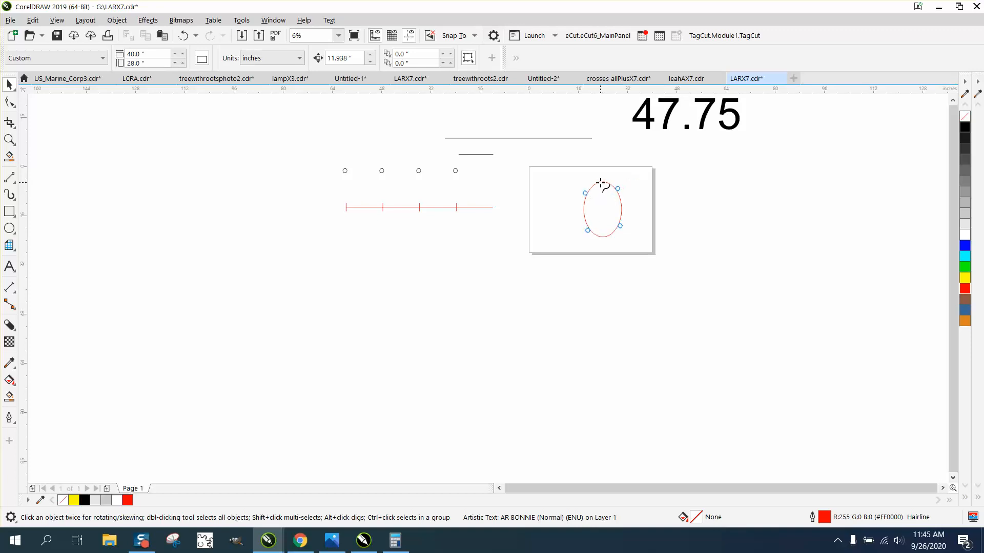
left_click(11, 139)
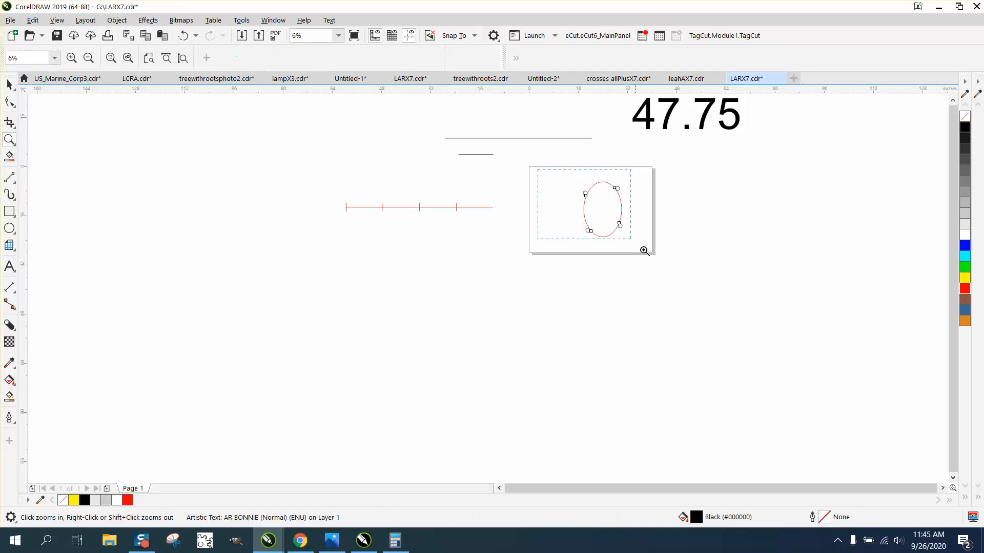
left_click(643, 249)
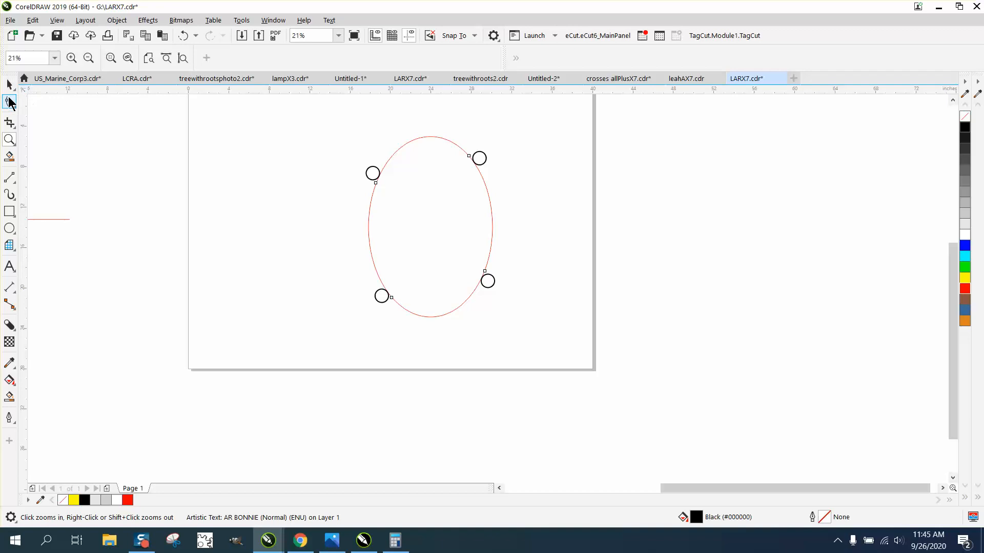
left_click(9, 103)
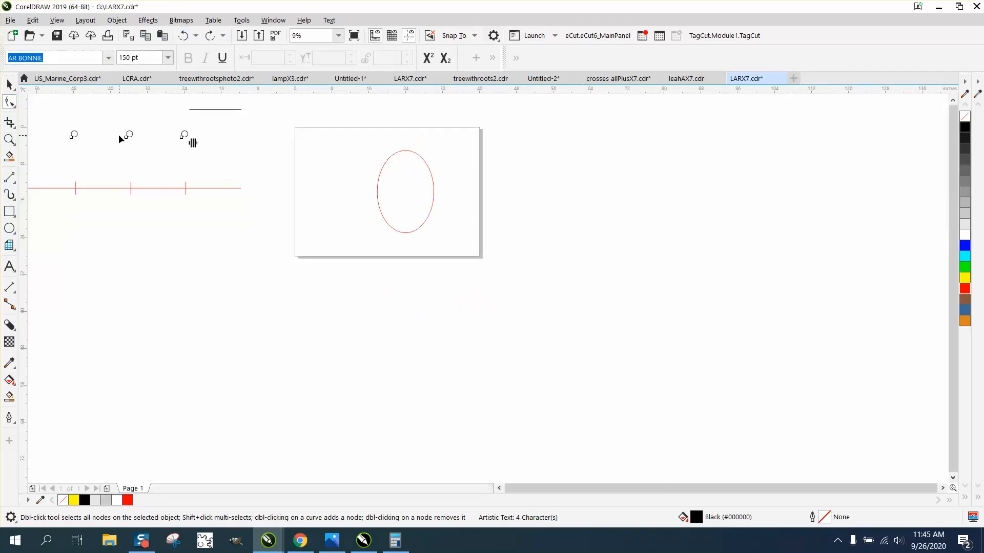
Step: Undo the text fit and select the row of four AR BONNIE O's
left_click(100, 137)
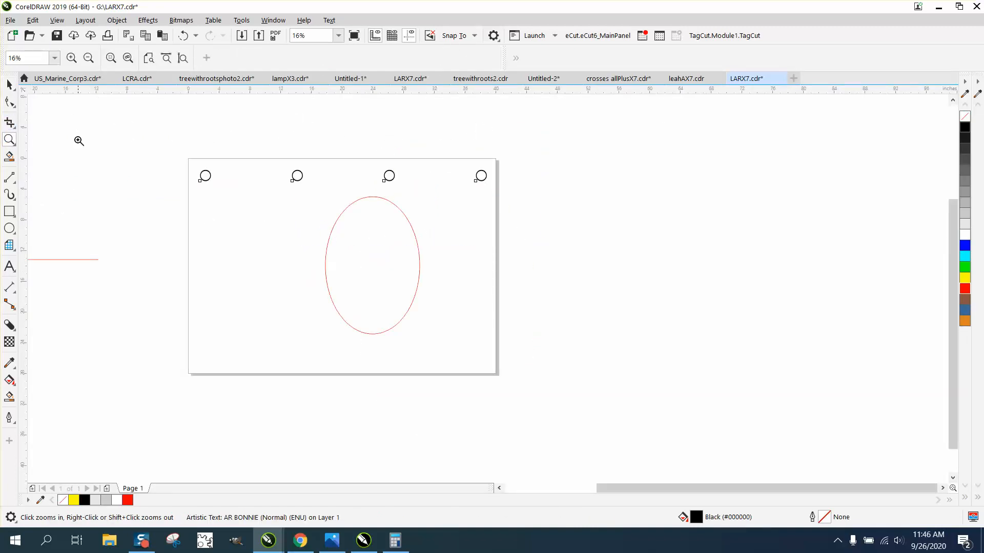
left_click(371, 265)
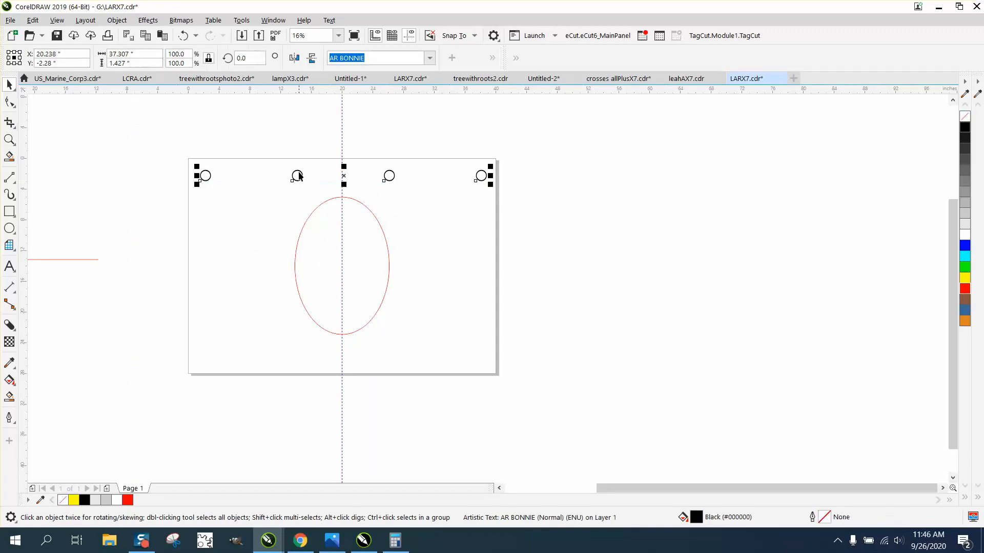
left_click(9, 140)
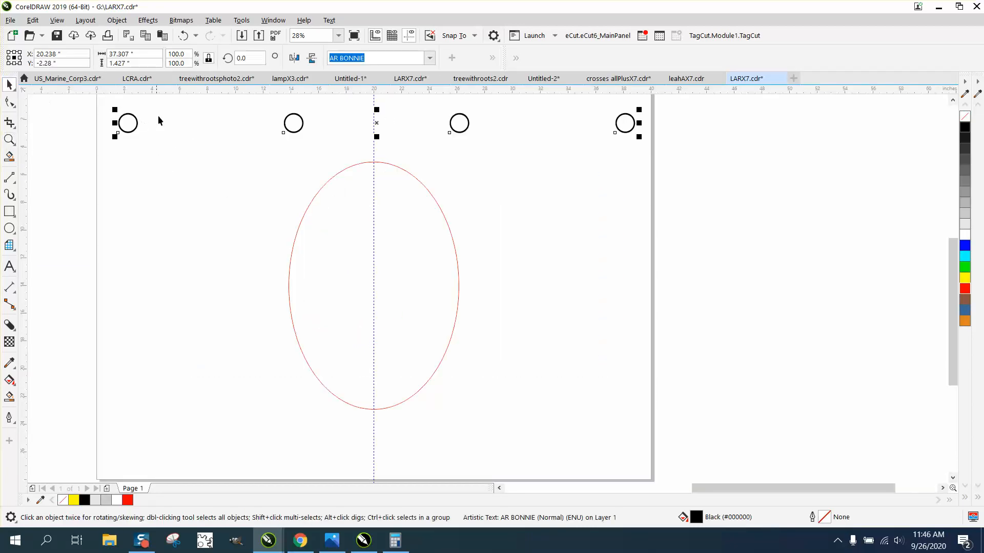
Step: Fit the four AR Bonnie O circles onto the red oval at its quarter points
left_click(329, 20)
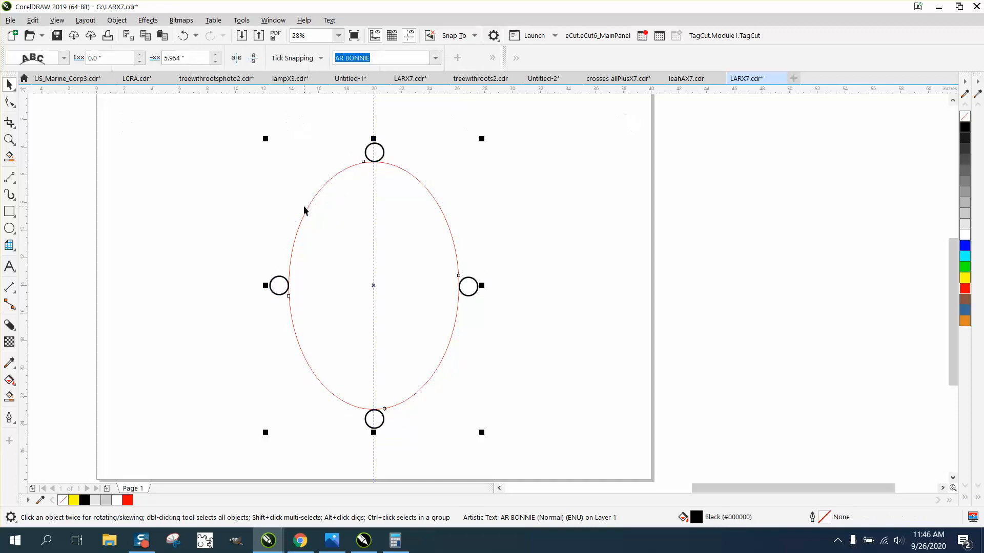
mouse_move(476, 302)
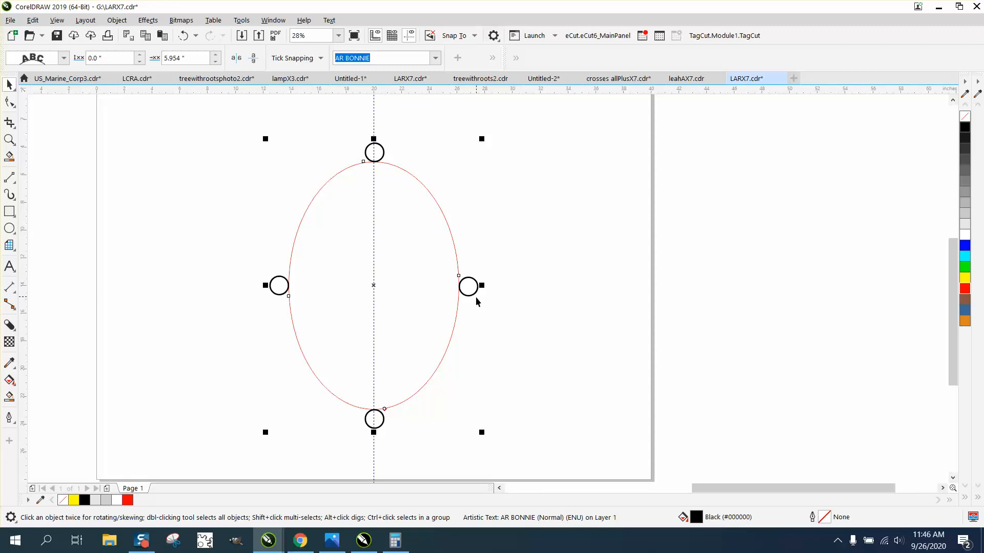
mouse_move(469, 262)
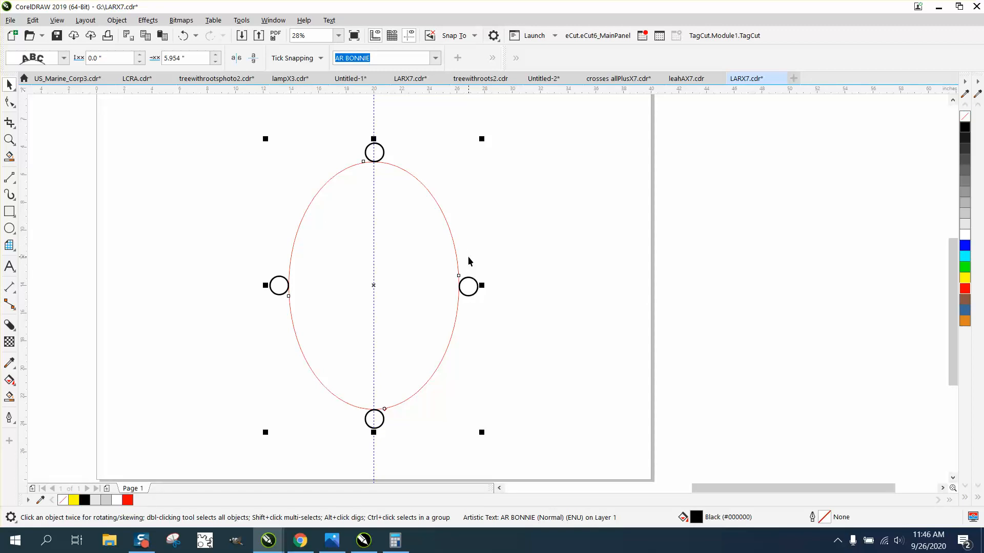
mouse_move(458, 252)
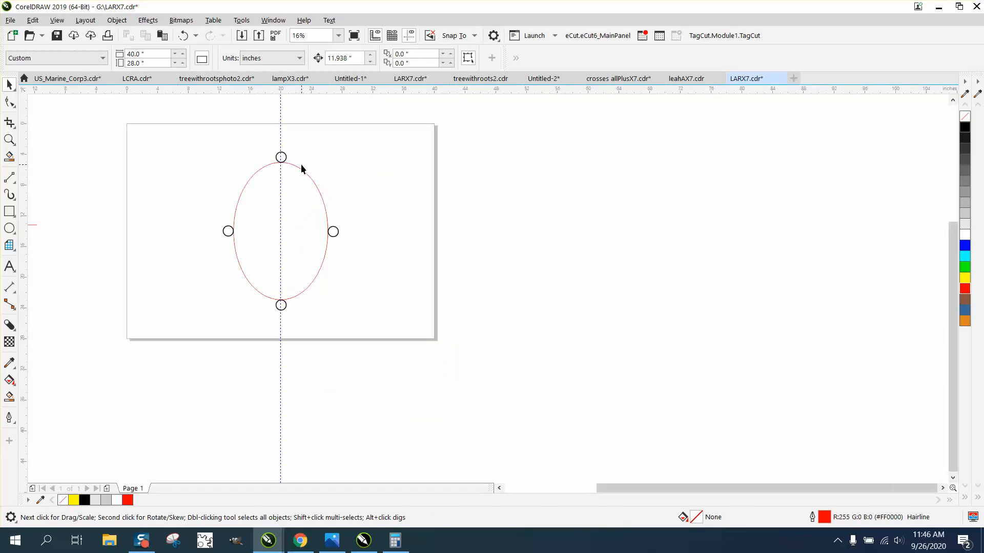
mouse_move(301, 162)
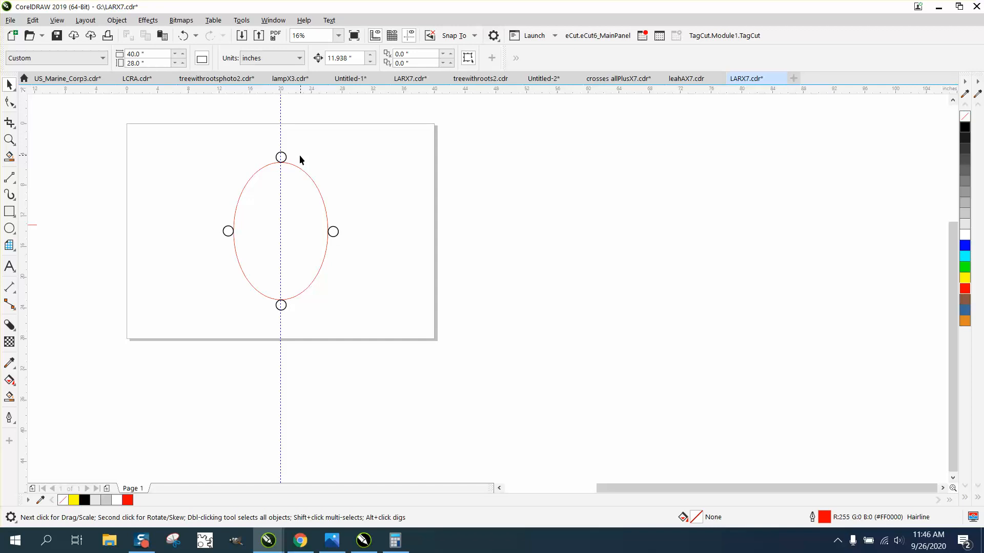
mouse_move(9, 139)
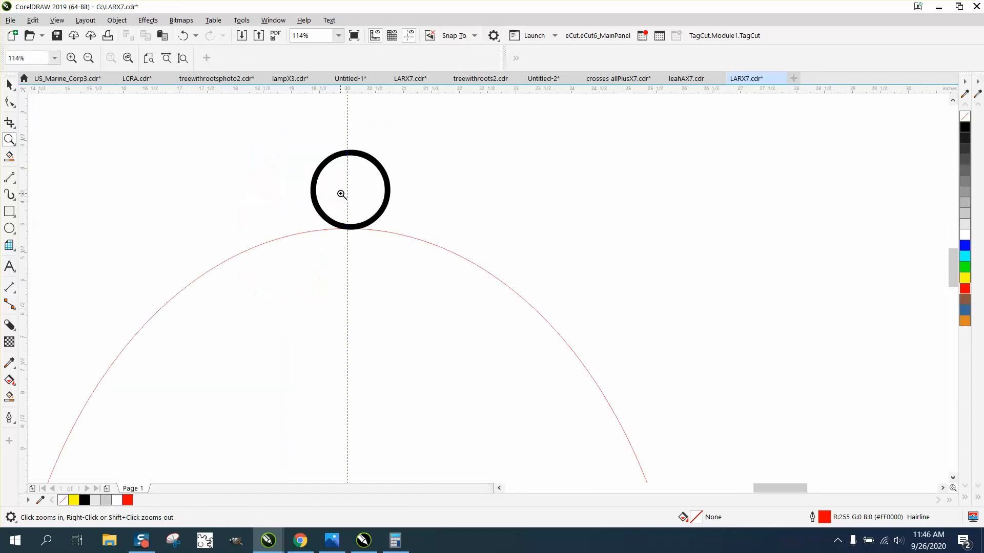
left_click(10, 101)
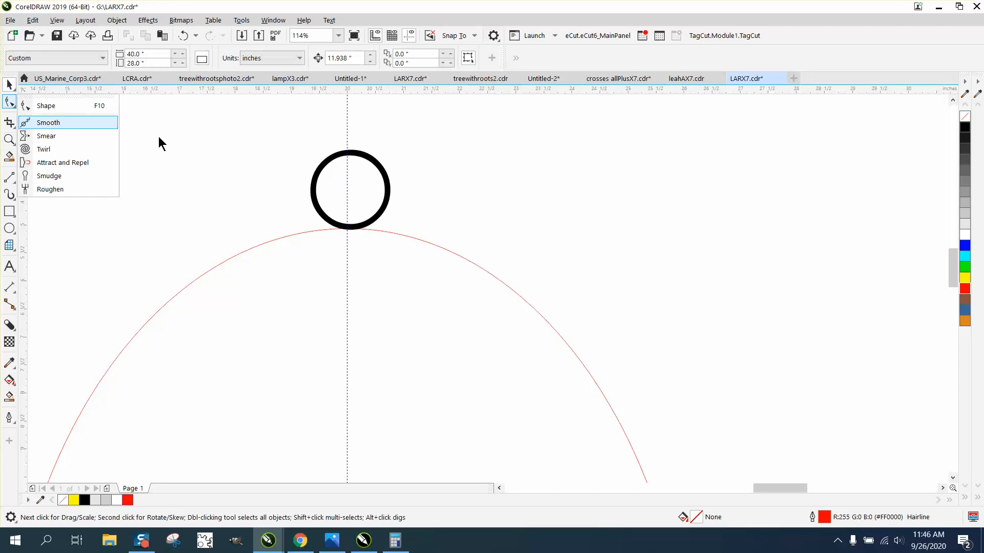
left_click(45, 106)
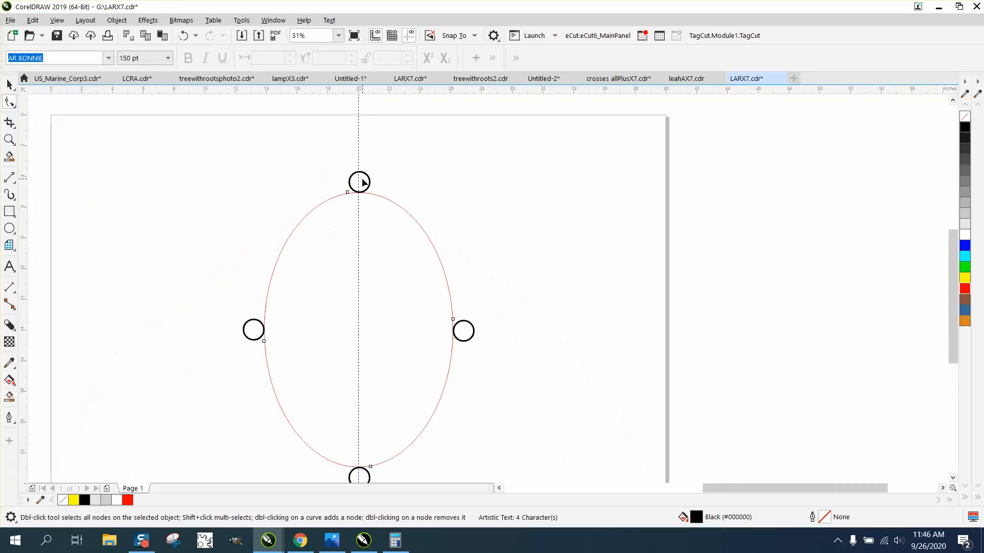
left_click(359, 181)
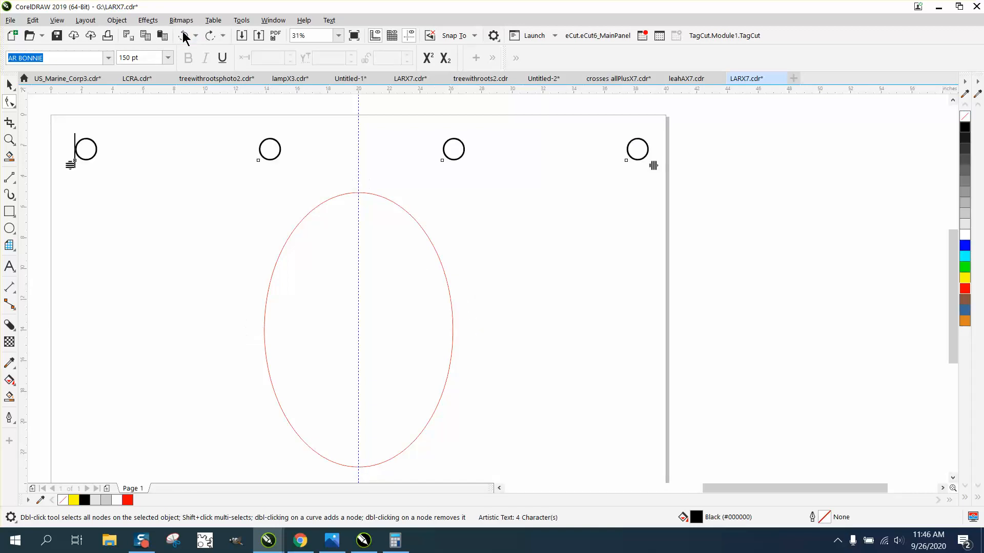
left_click(328, 20)
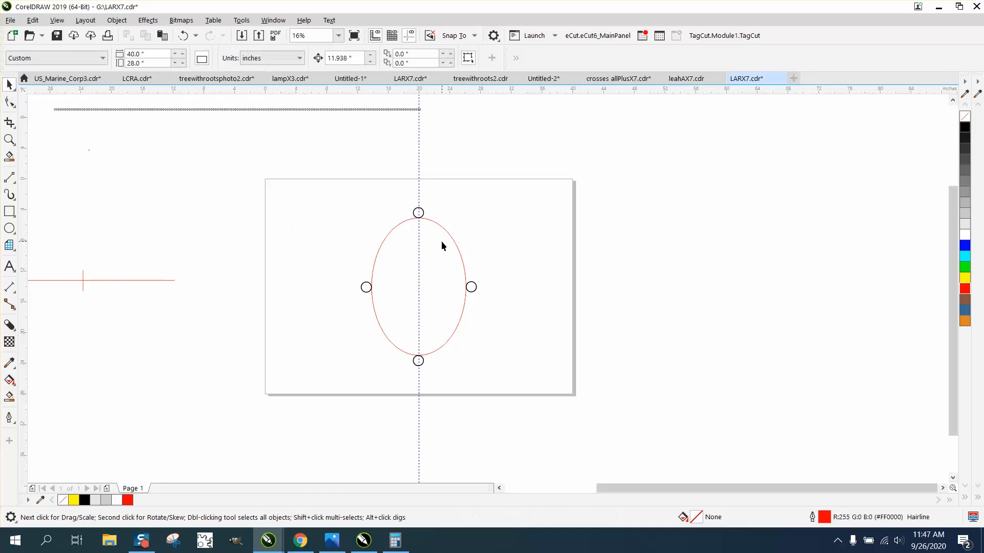
Step: Break the text on the oval apart into four separate O characters
left_click(418, 287)
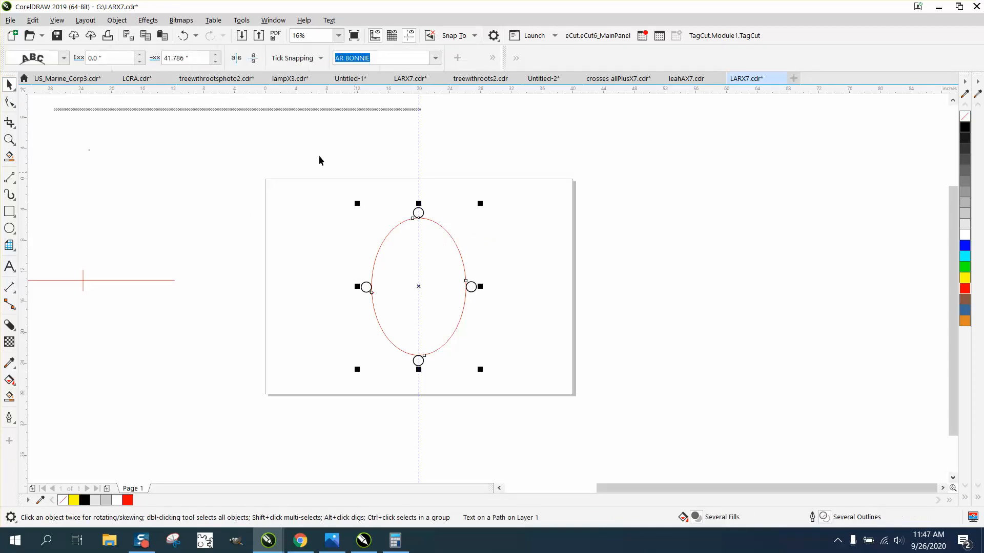
left_click(117, 19)
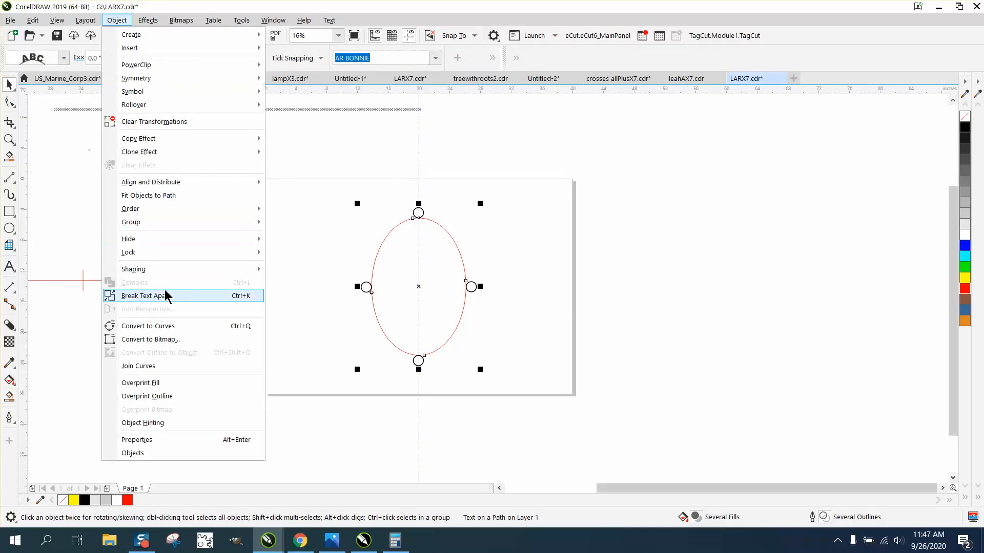
left_click(147, 295)
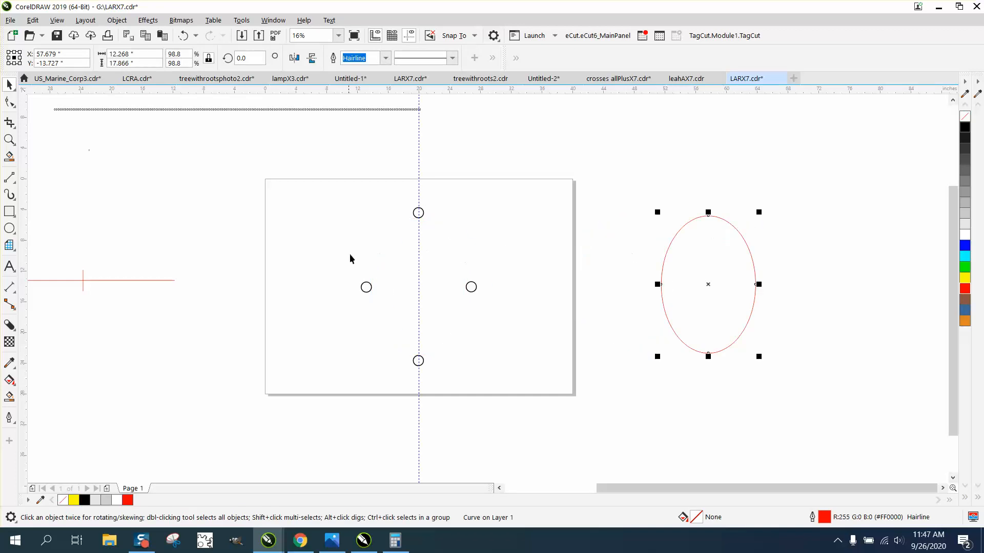
mouse_move(596, 293)
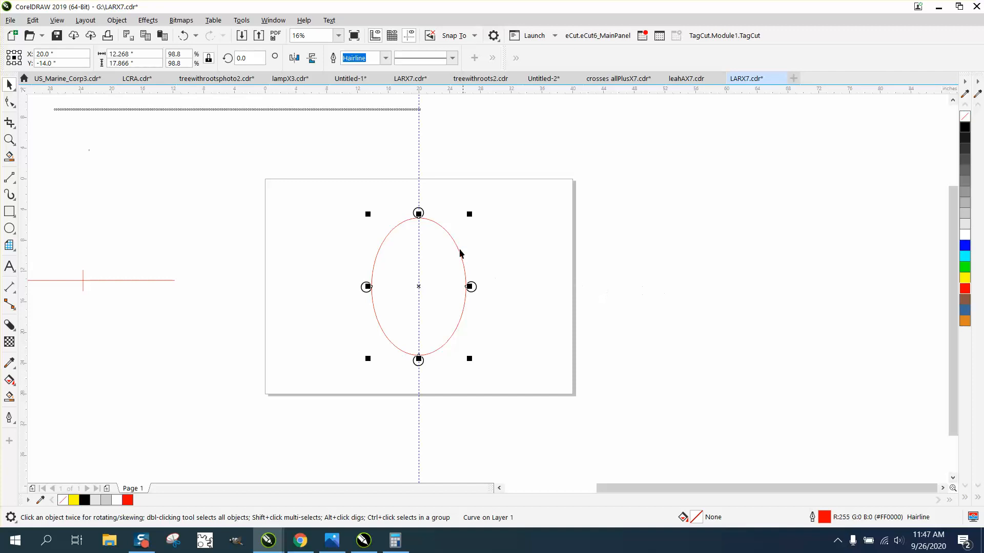
mouse_move(344, 254)
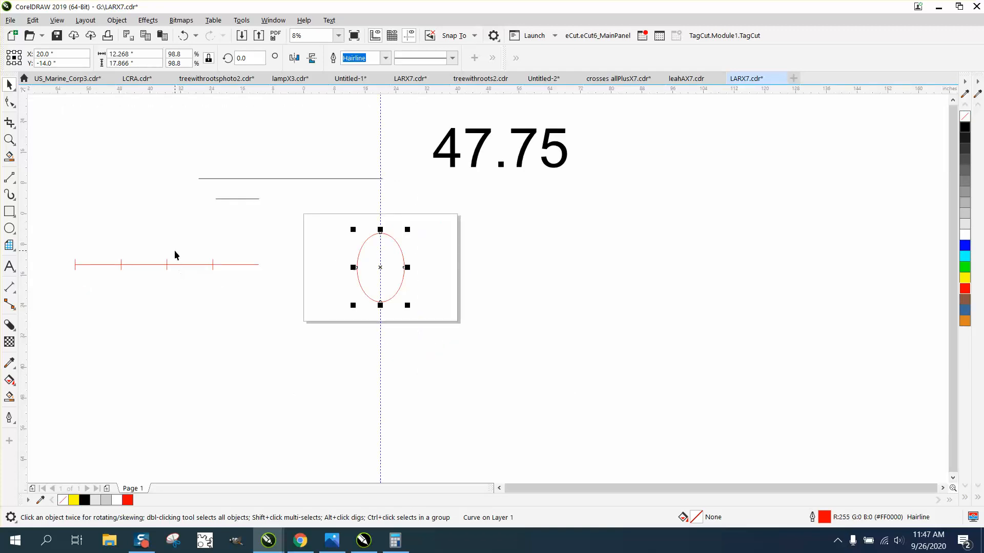
mouse_move(70, 141)
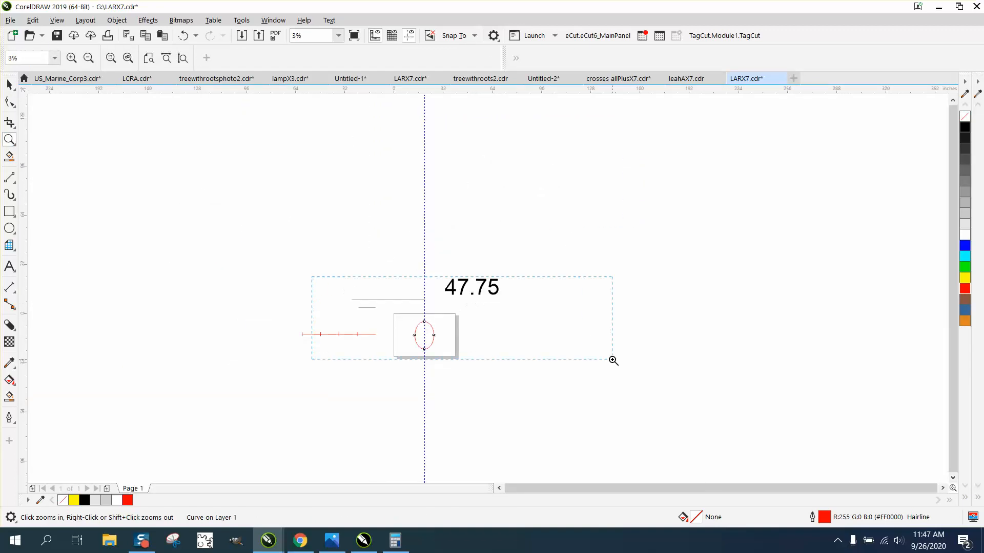
left_click(424, 334)
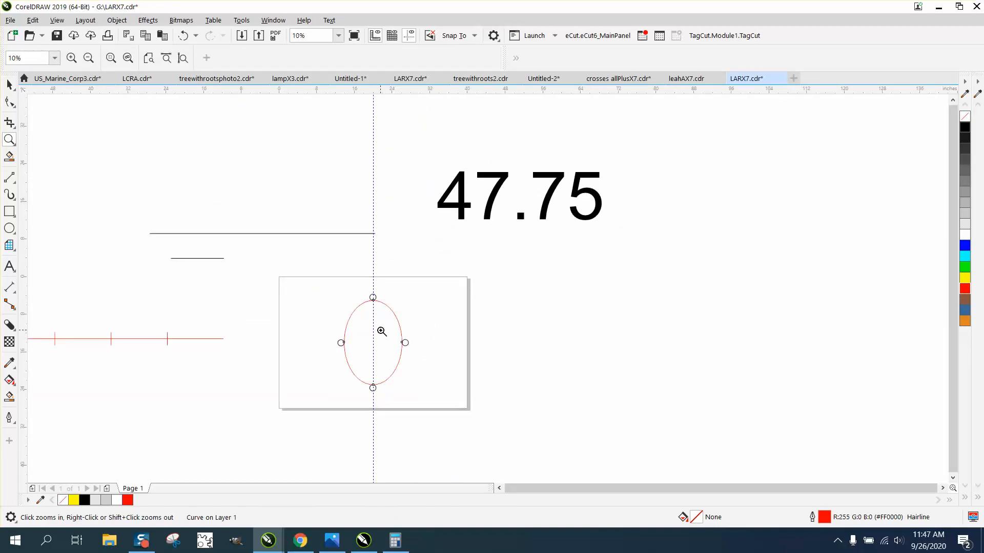